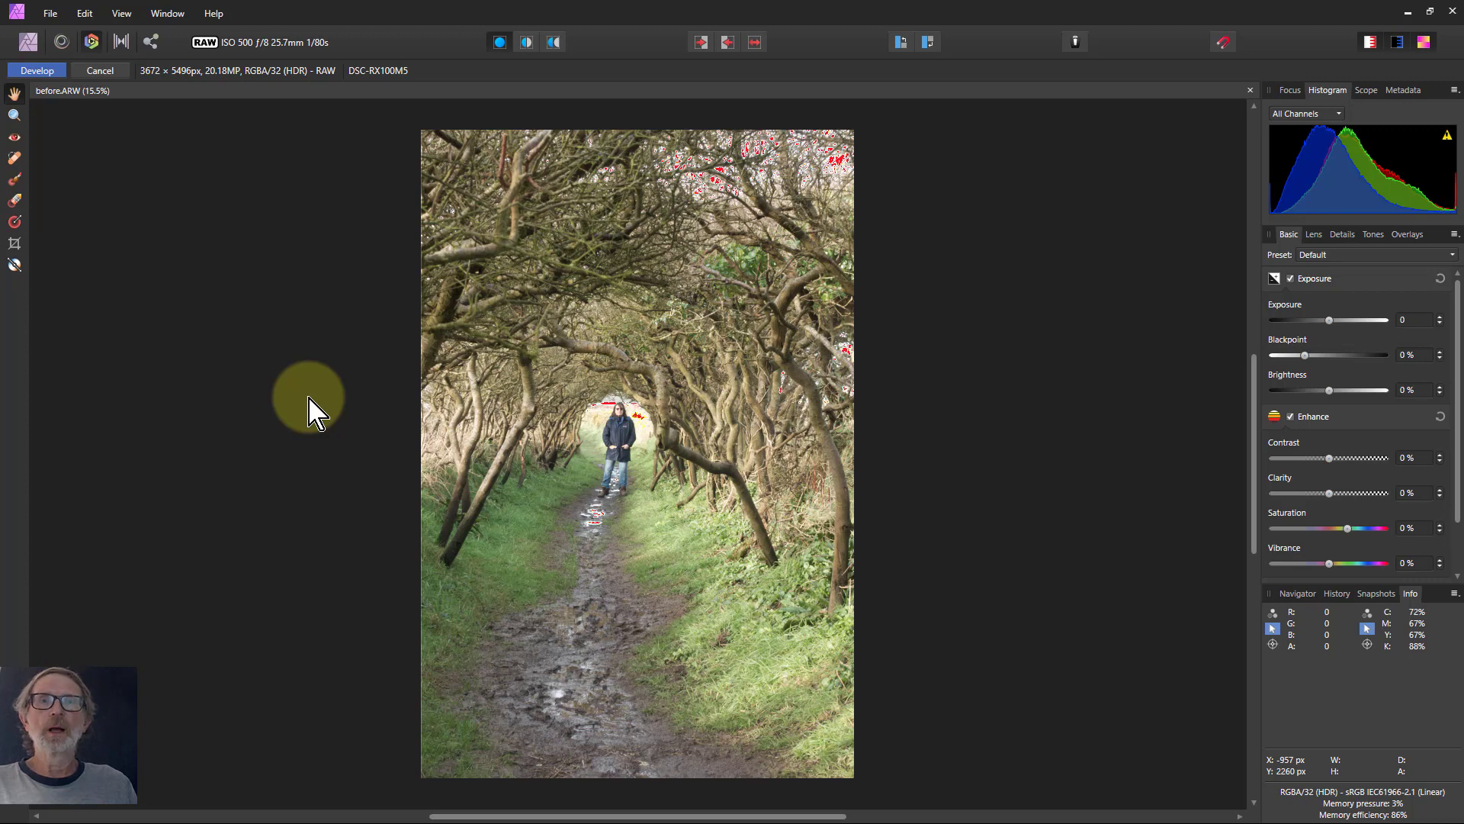
mouse_move(317, 402)
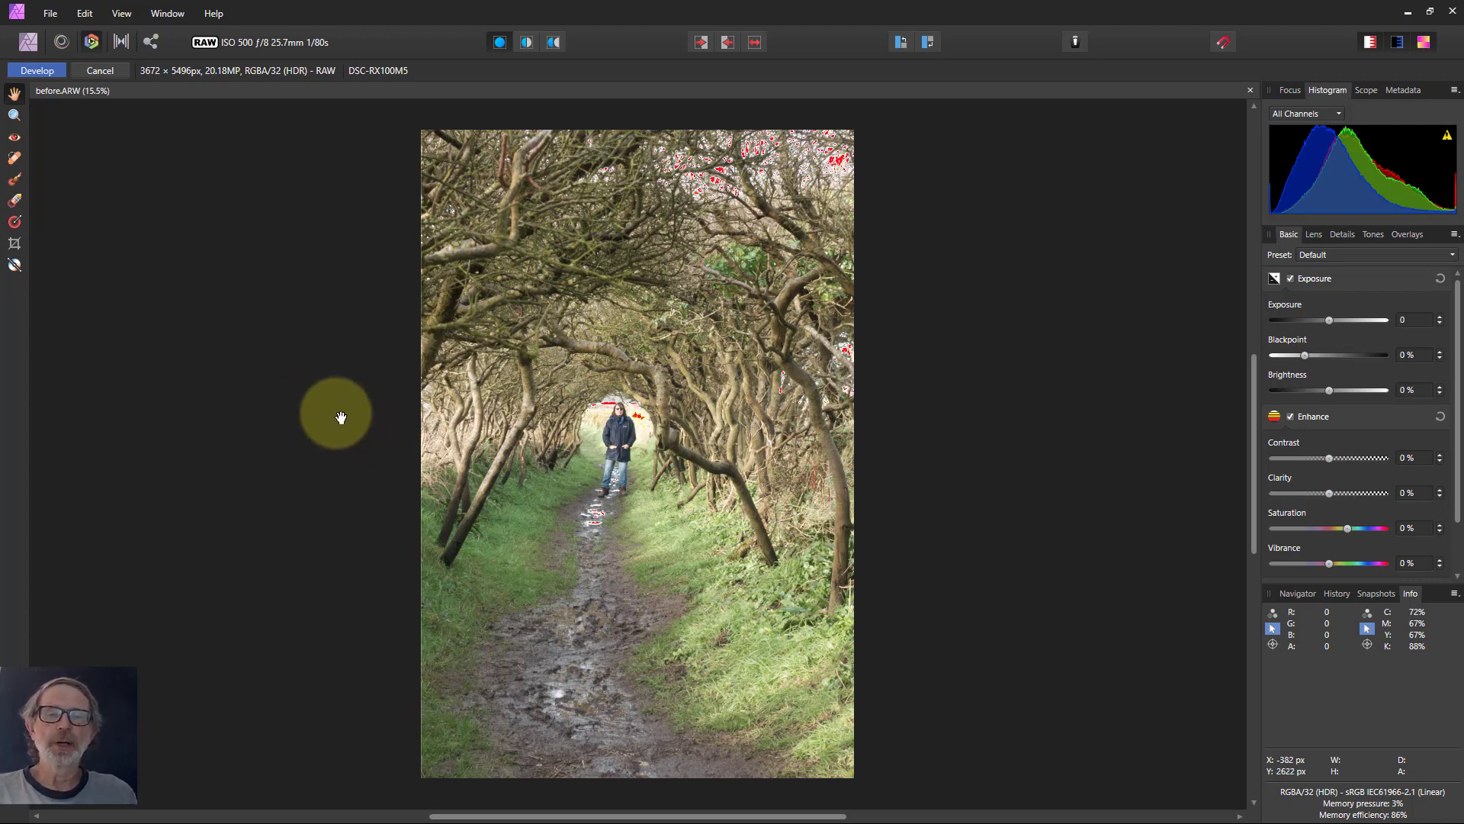
mouse_move(350, 415)
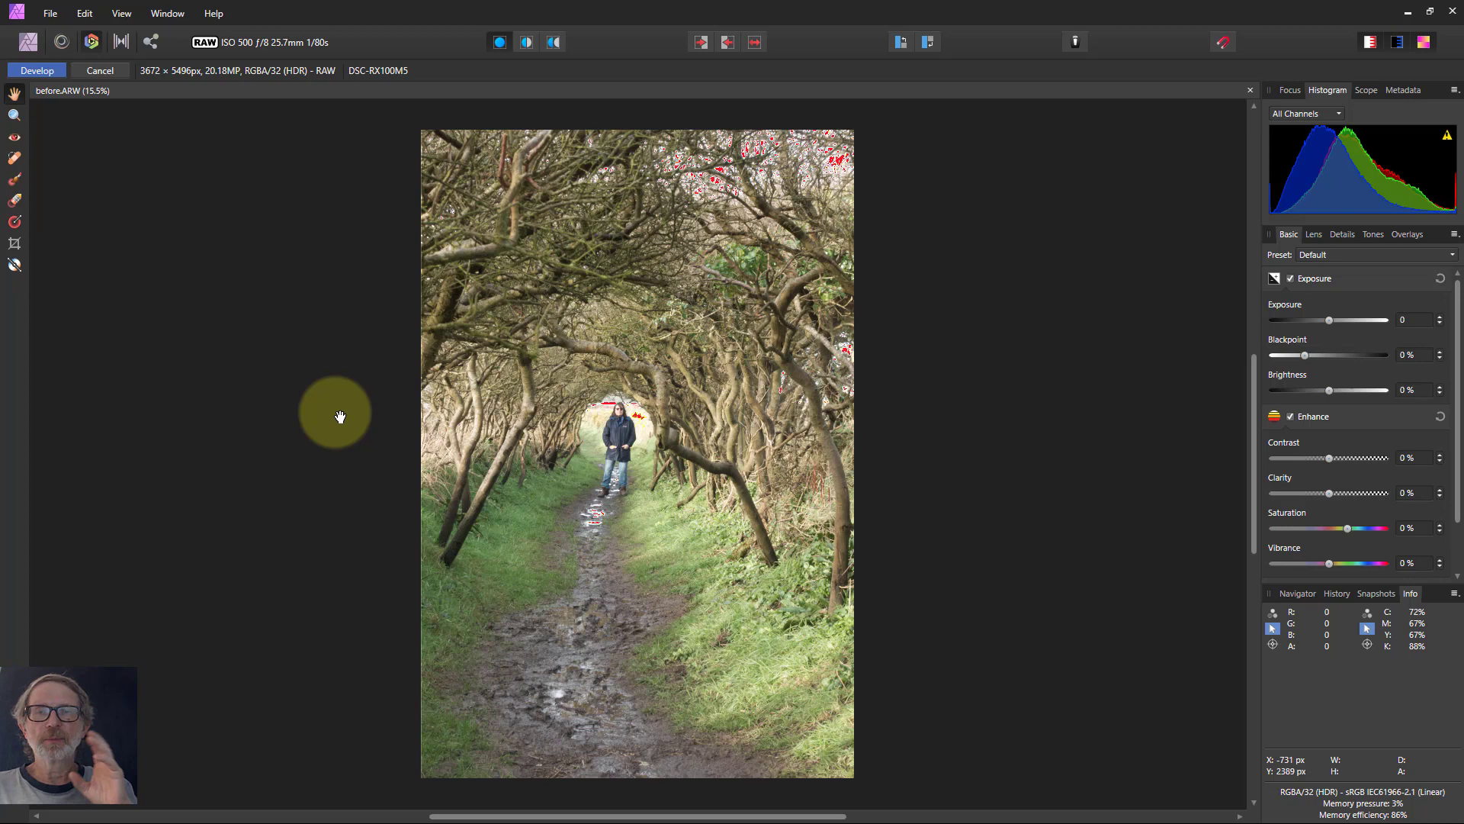
mouse_move(329, 417)
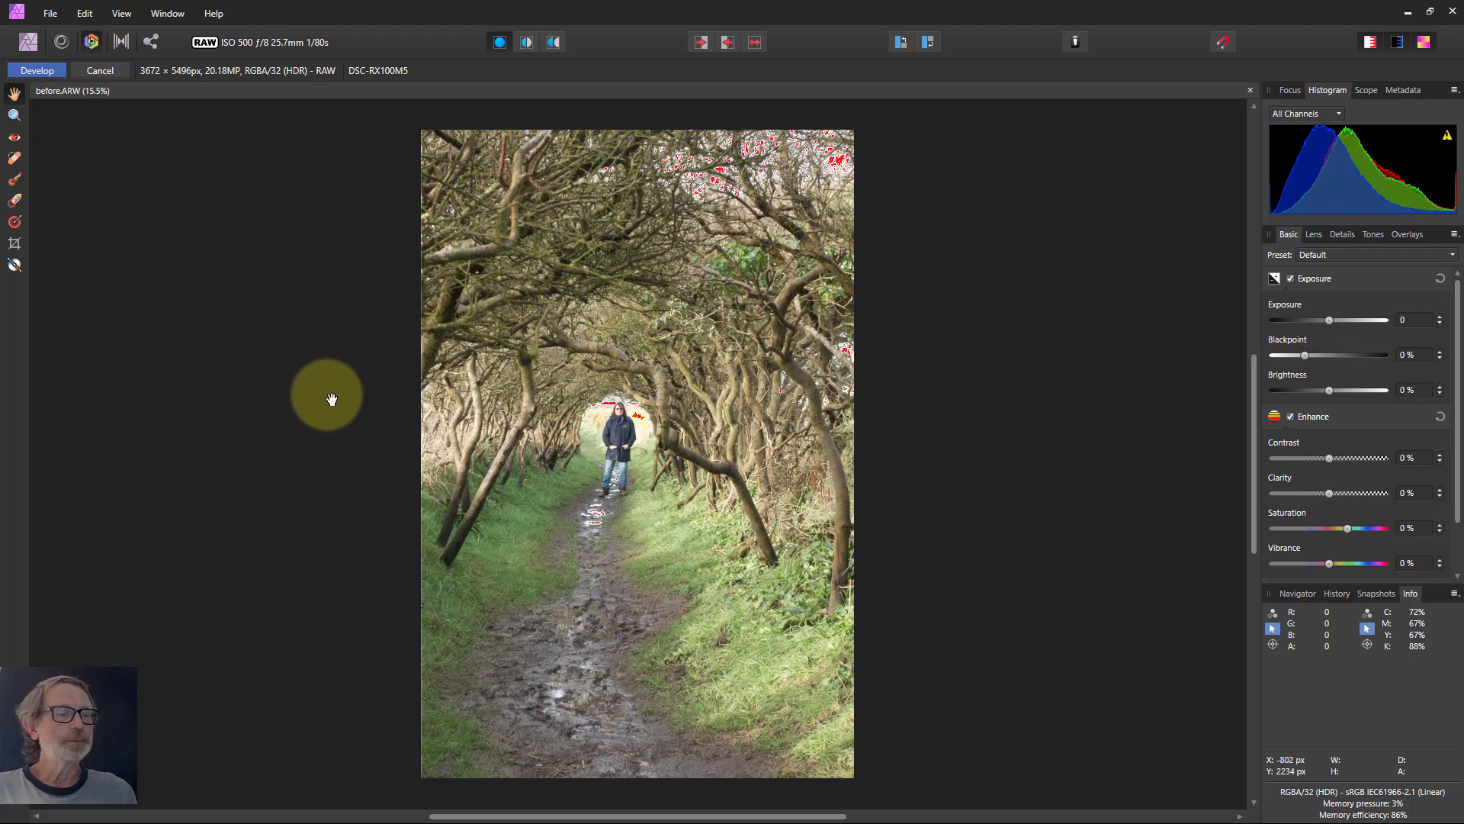
mouse_move(668, 383)
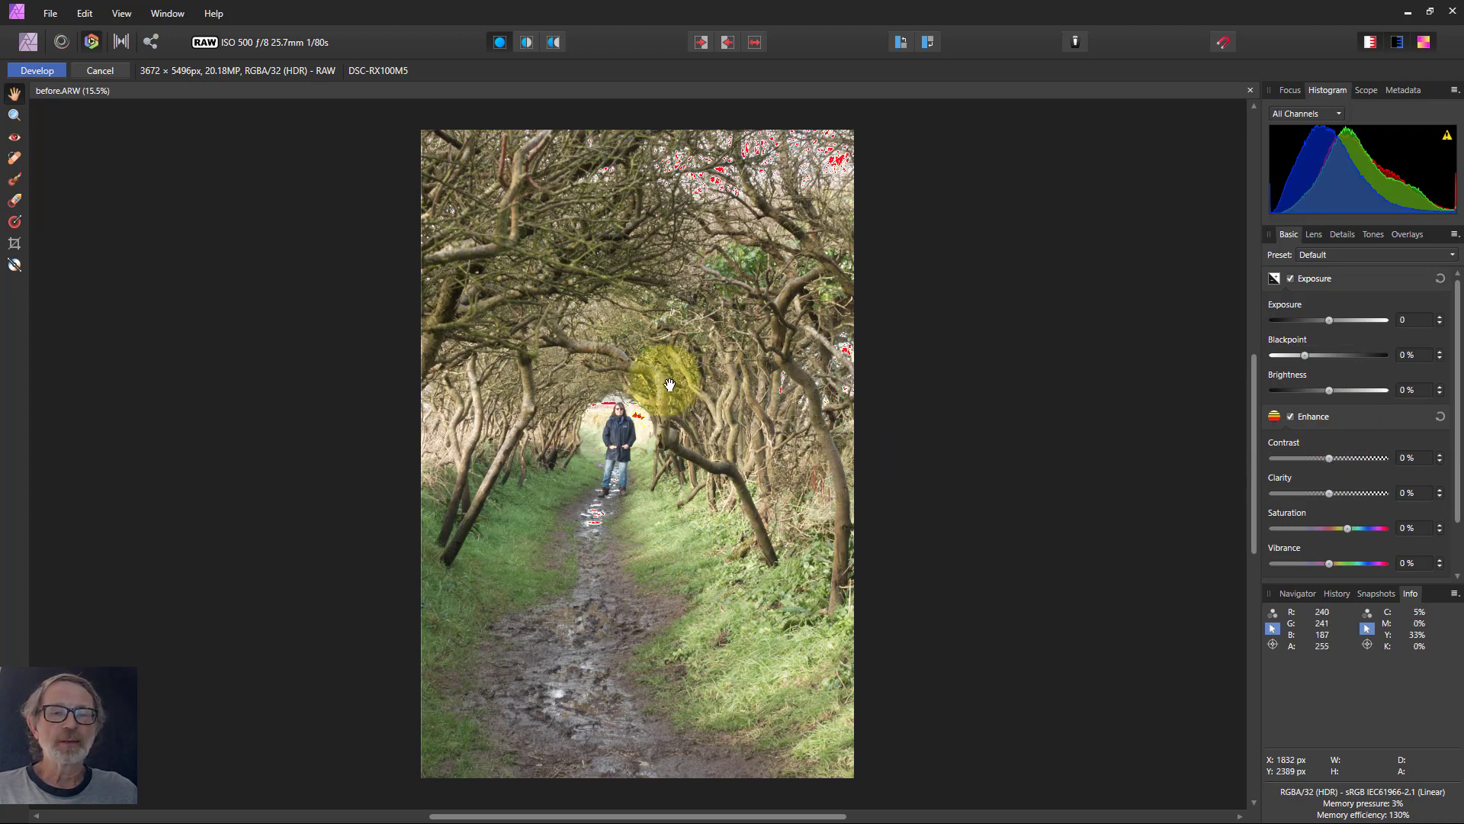
mouse_move(715, 168)
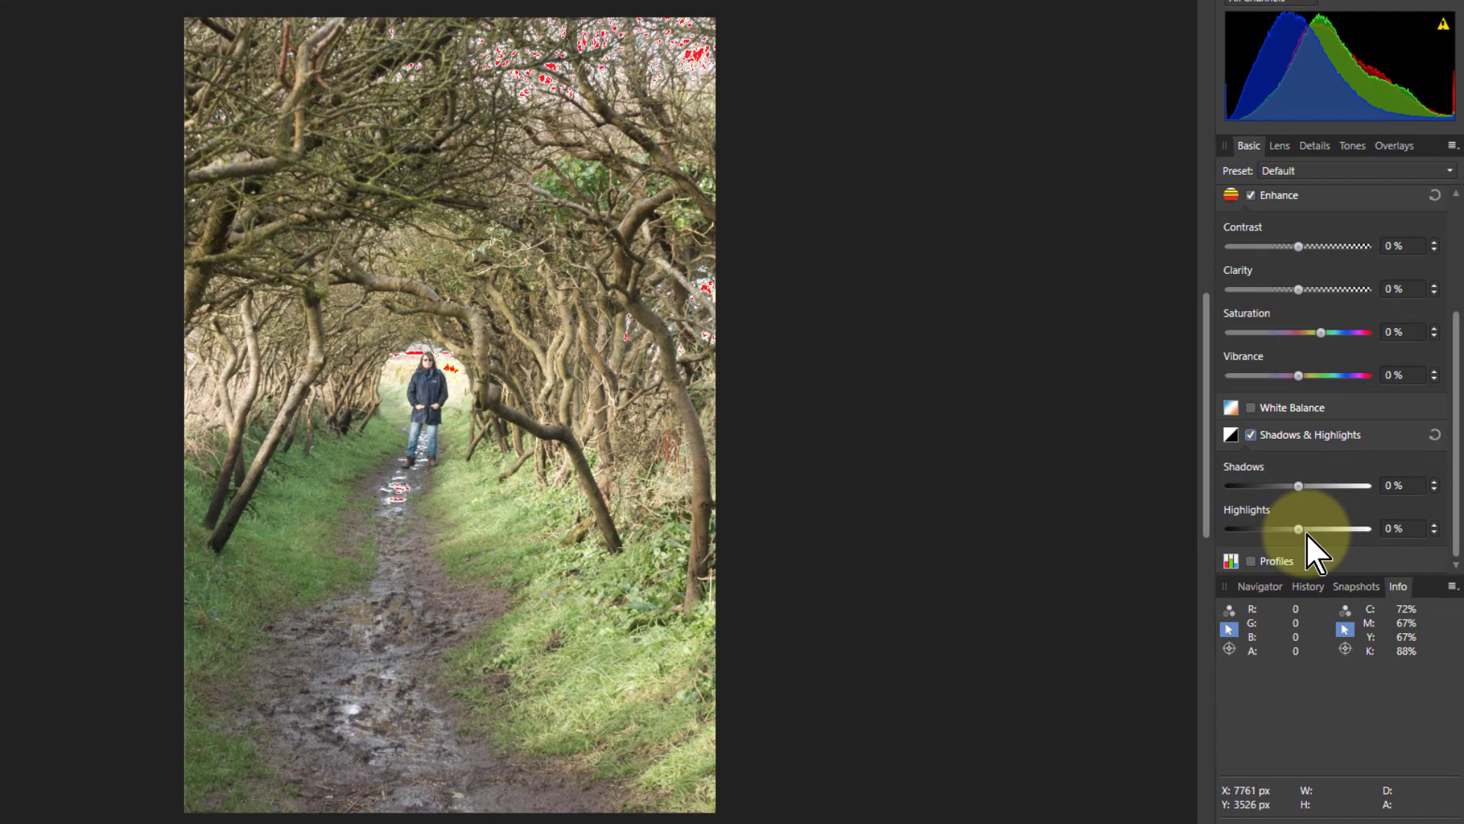
- Drag Highlights down to -85%, lift Blackpoint to about 3%, and adjust brightness
drag(1298, 528, 1239, 528)
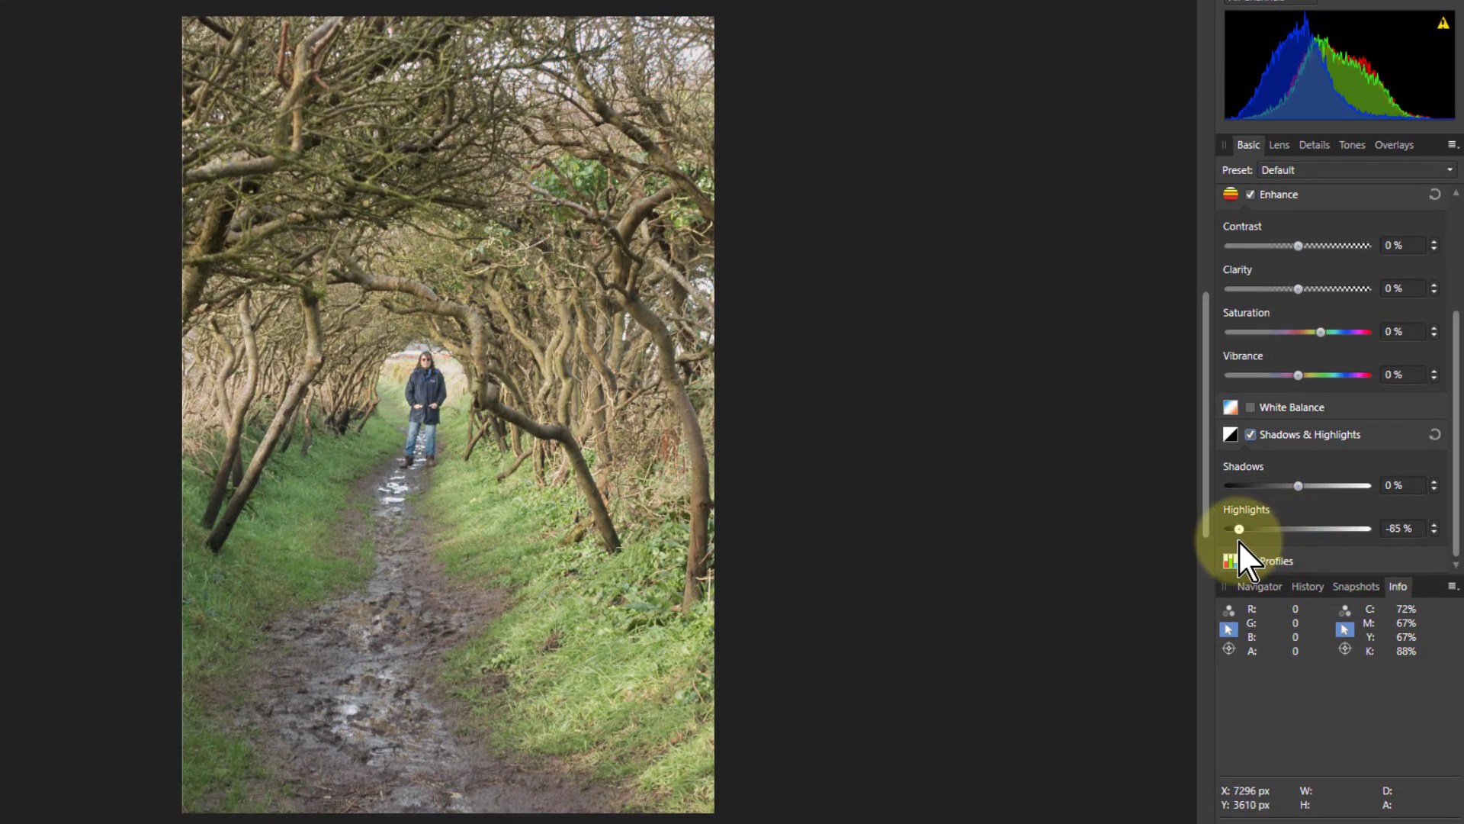
drag(1239, 528, 1226, 529)
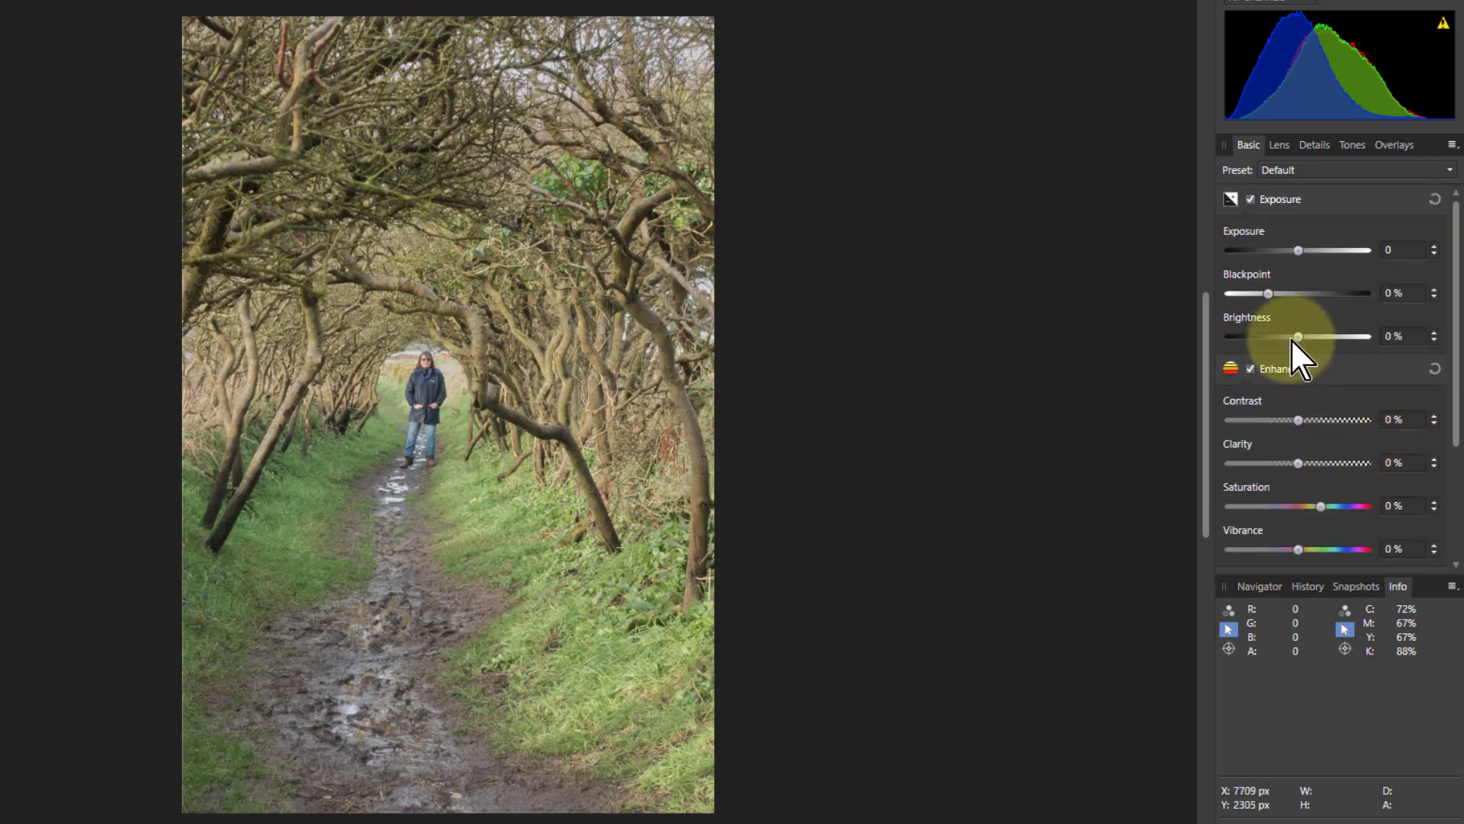
mouse_move(1298, 249)
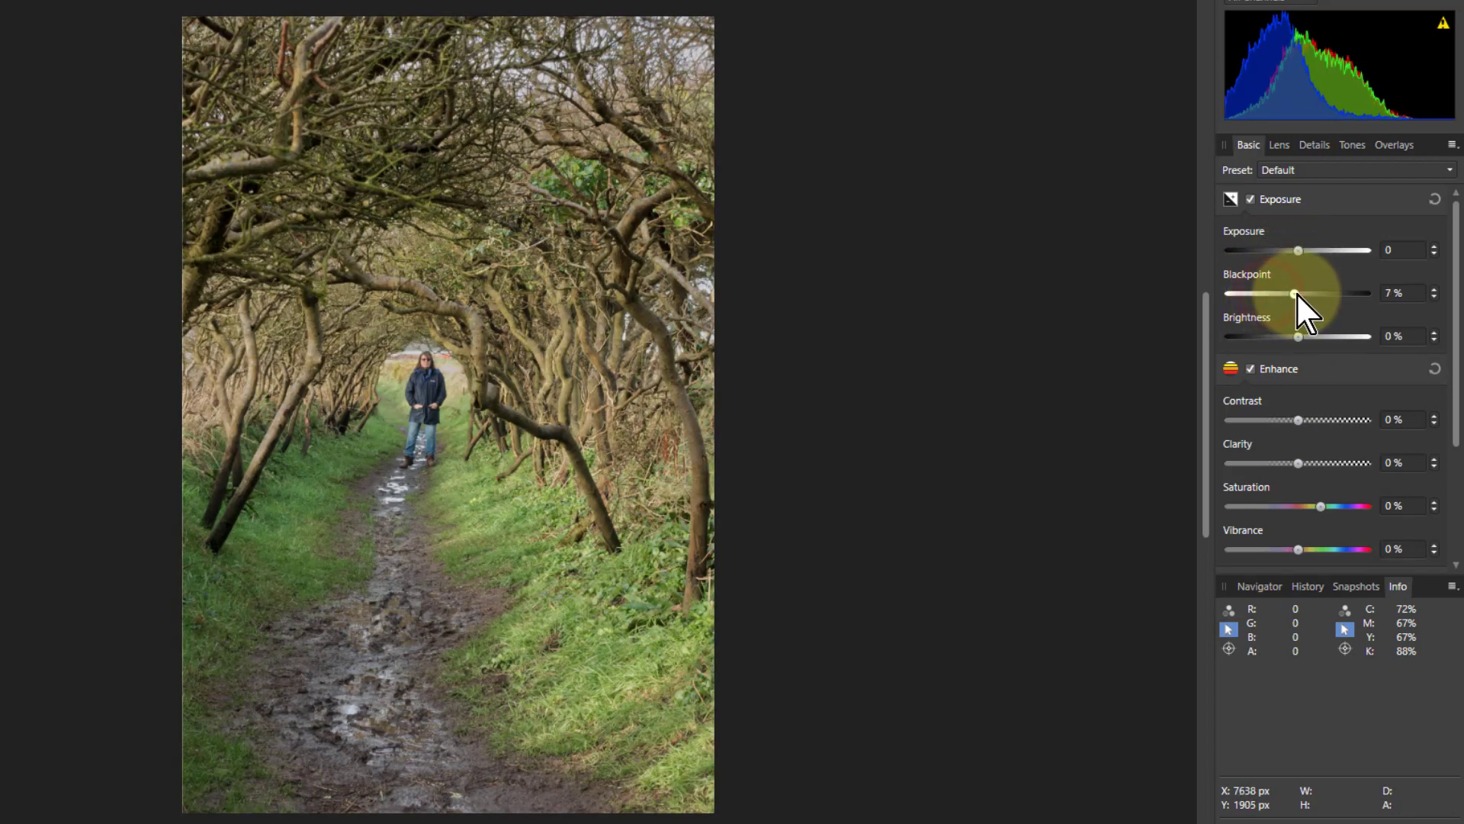
drag(1293, 293, 1280, 293)
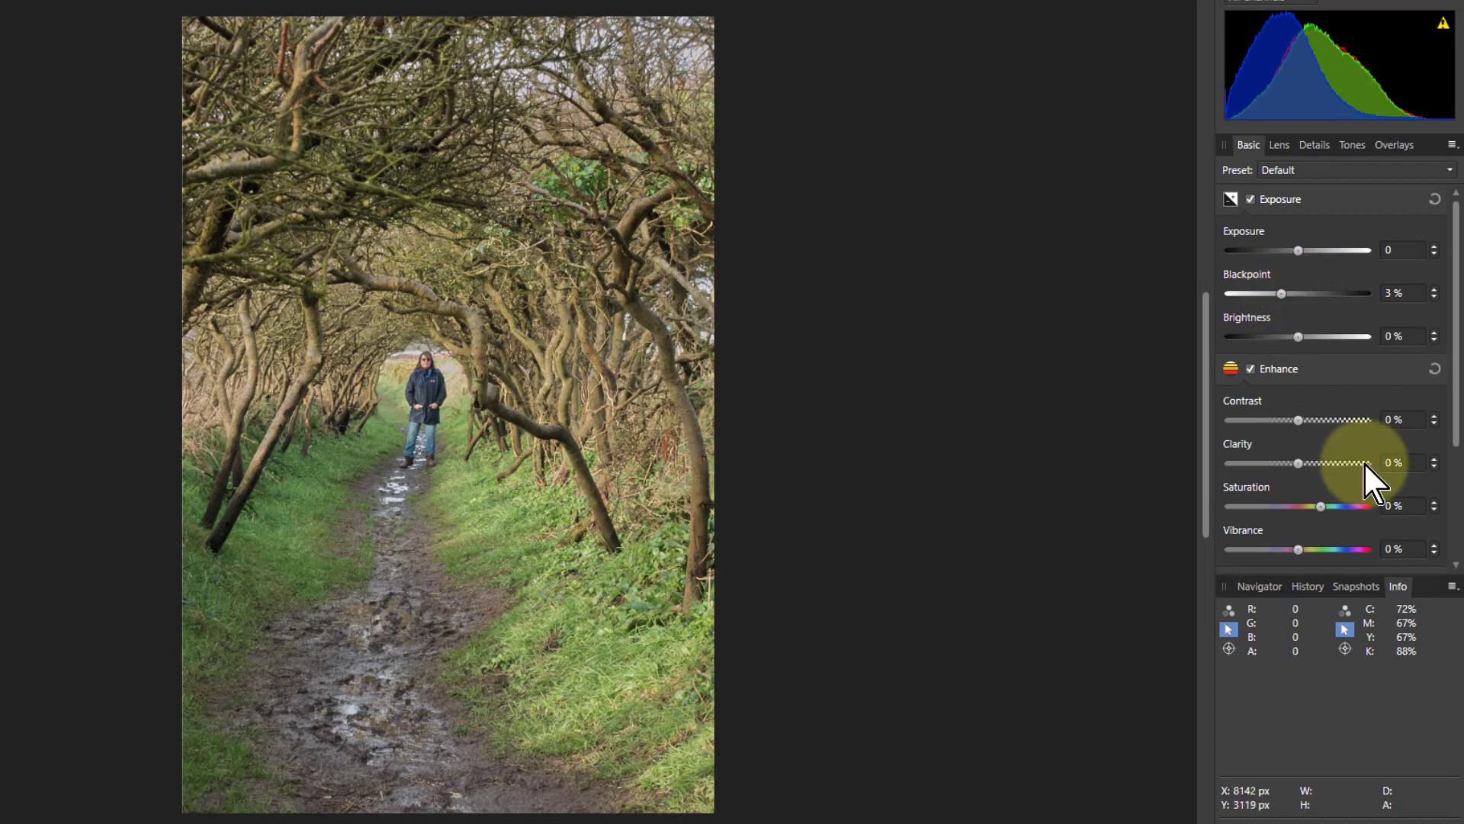
mouse_move(1304, 336)
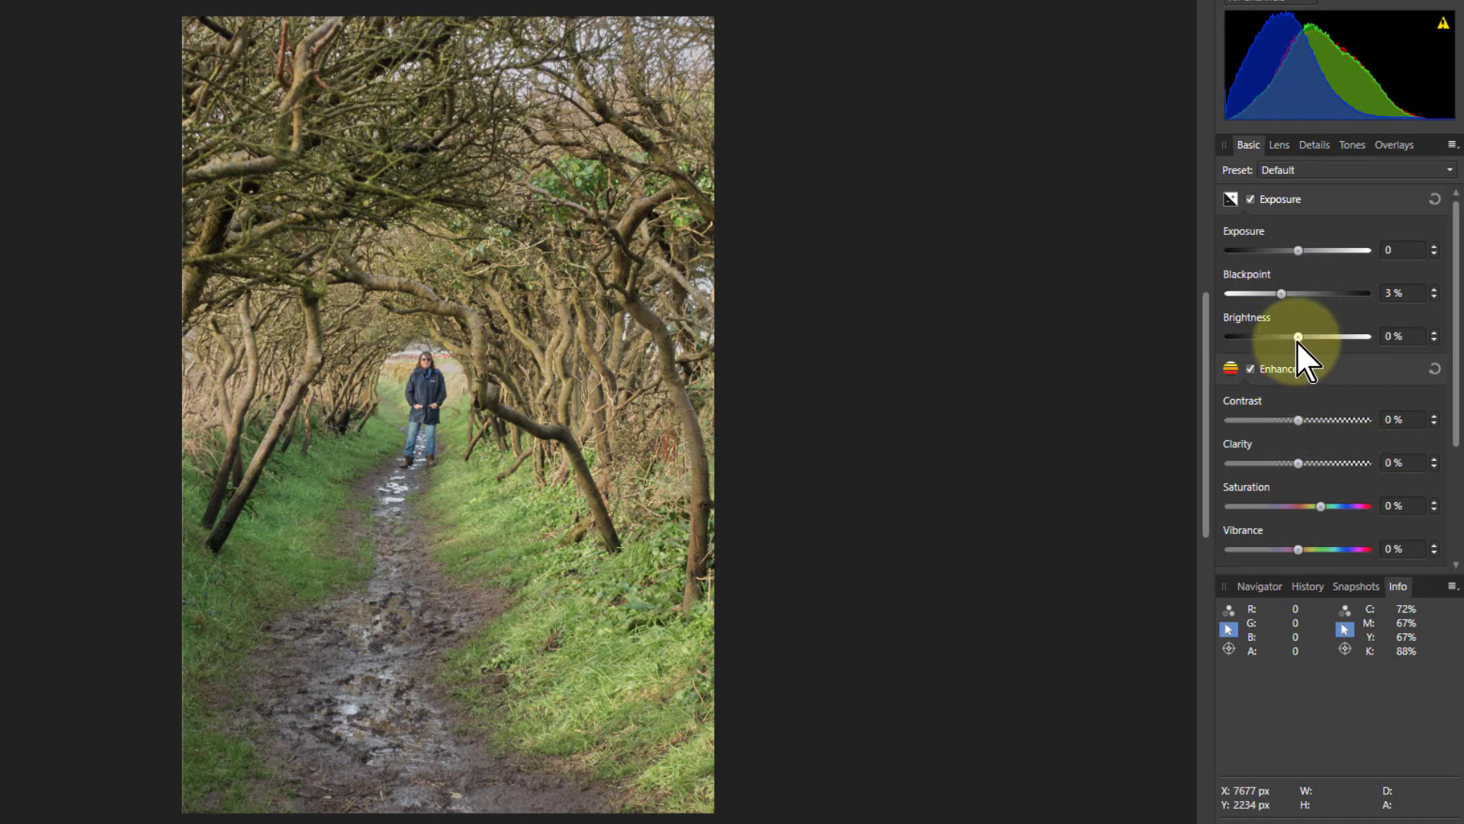
drag(1299, 336, 1280, 336)
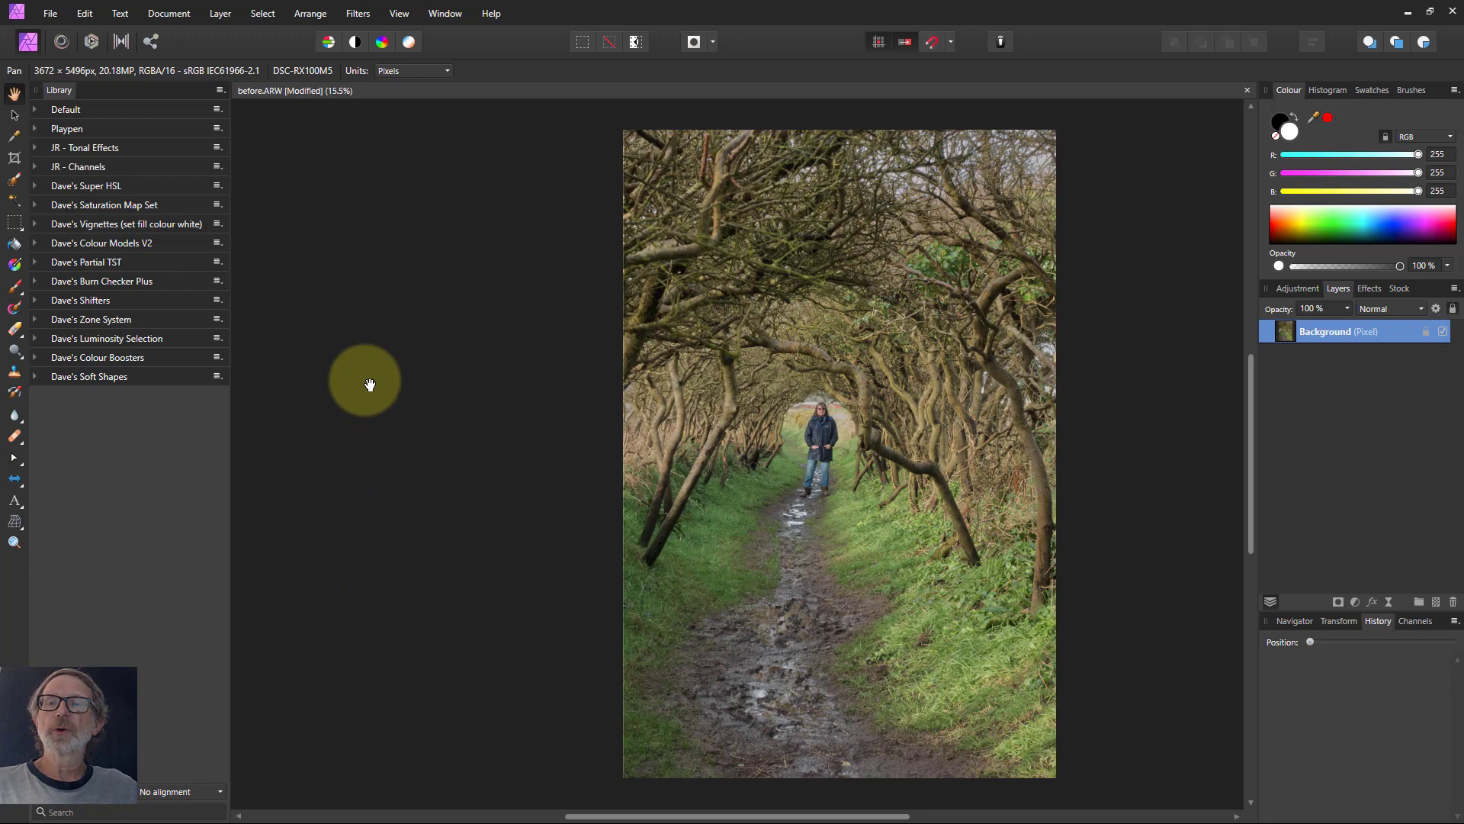
mouse_move(960, 728)
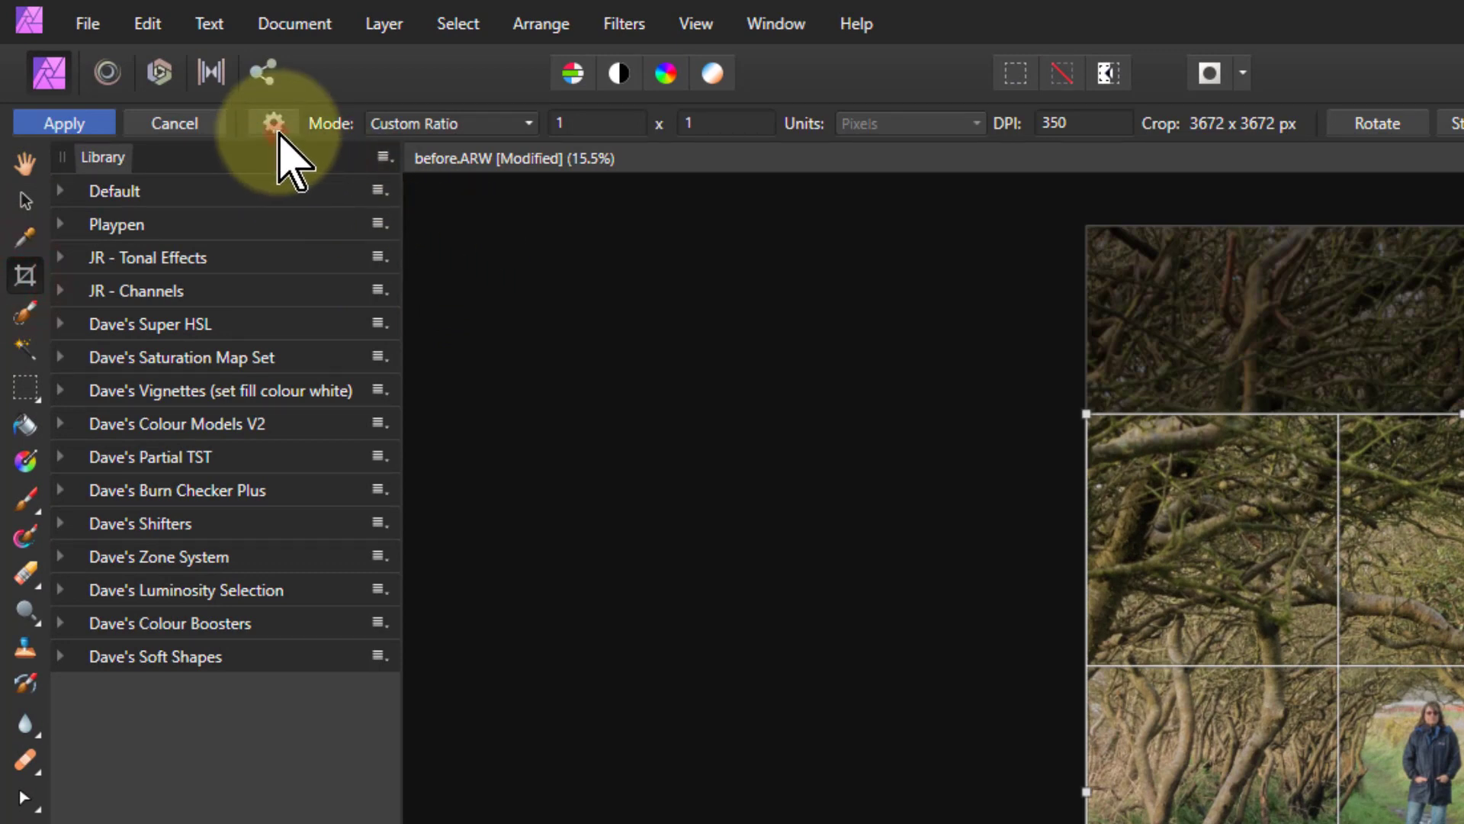
- Choose the 1:1 crop preset and apply the square crop around the walker
click(273, 122)
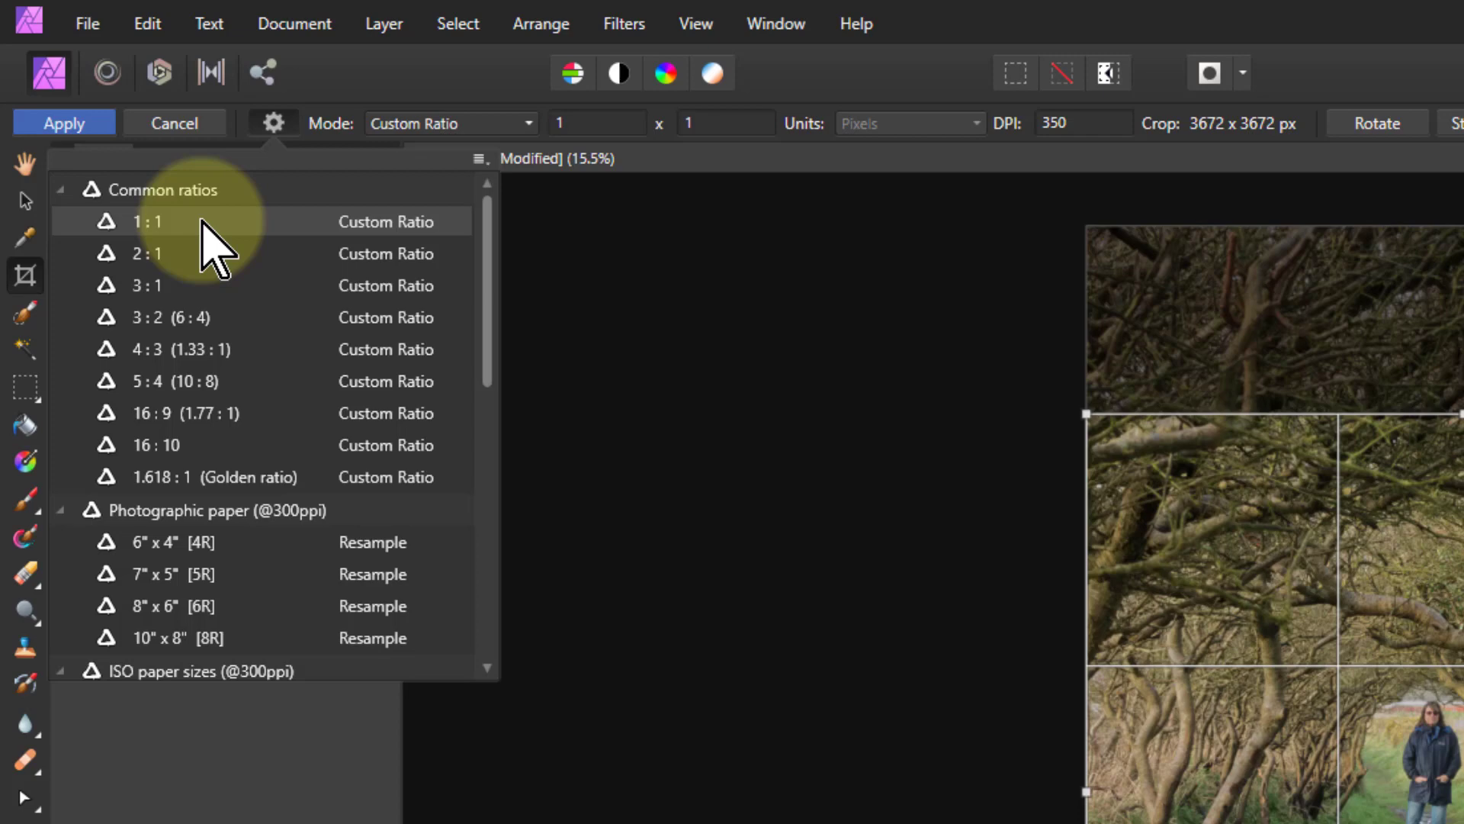
click(146, 221)
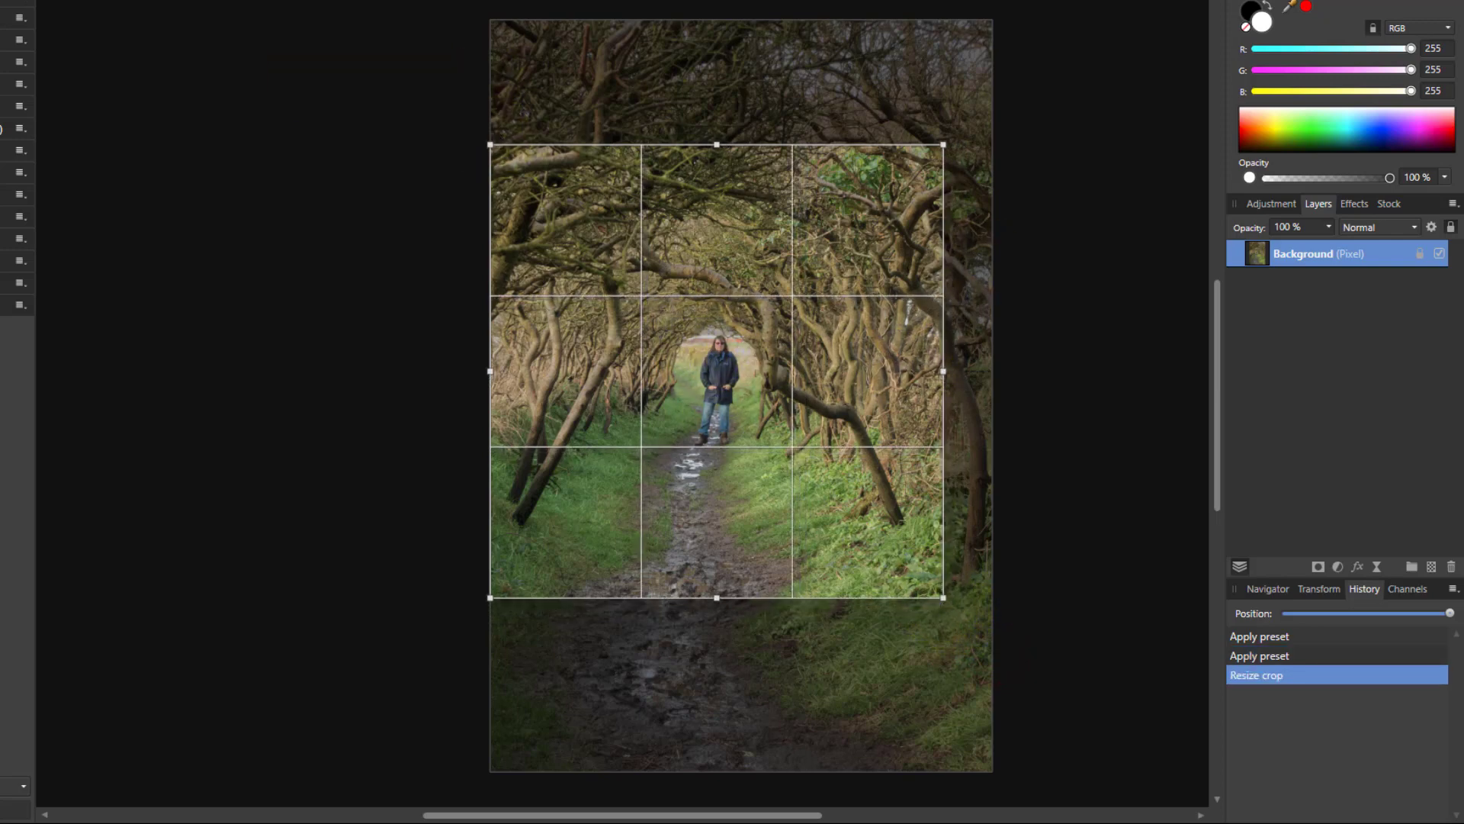
key(Enter)
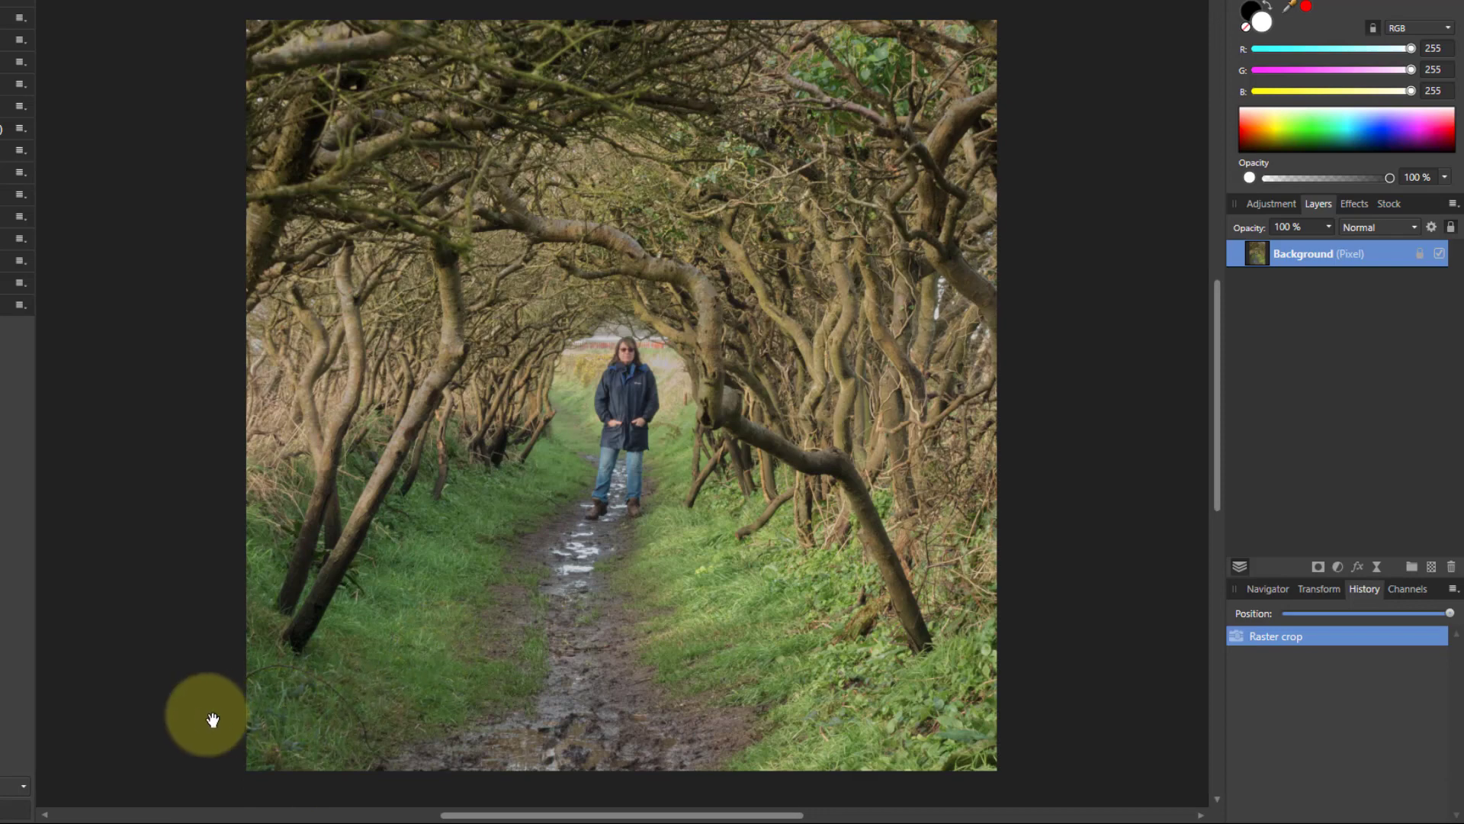
mouse_move(275, 659)
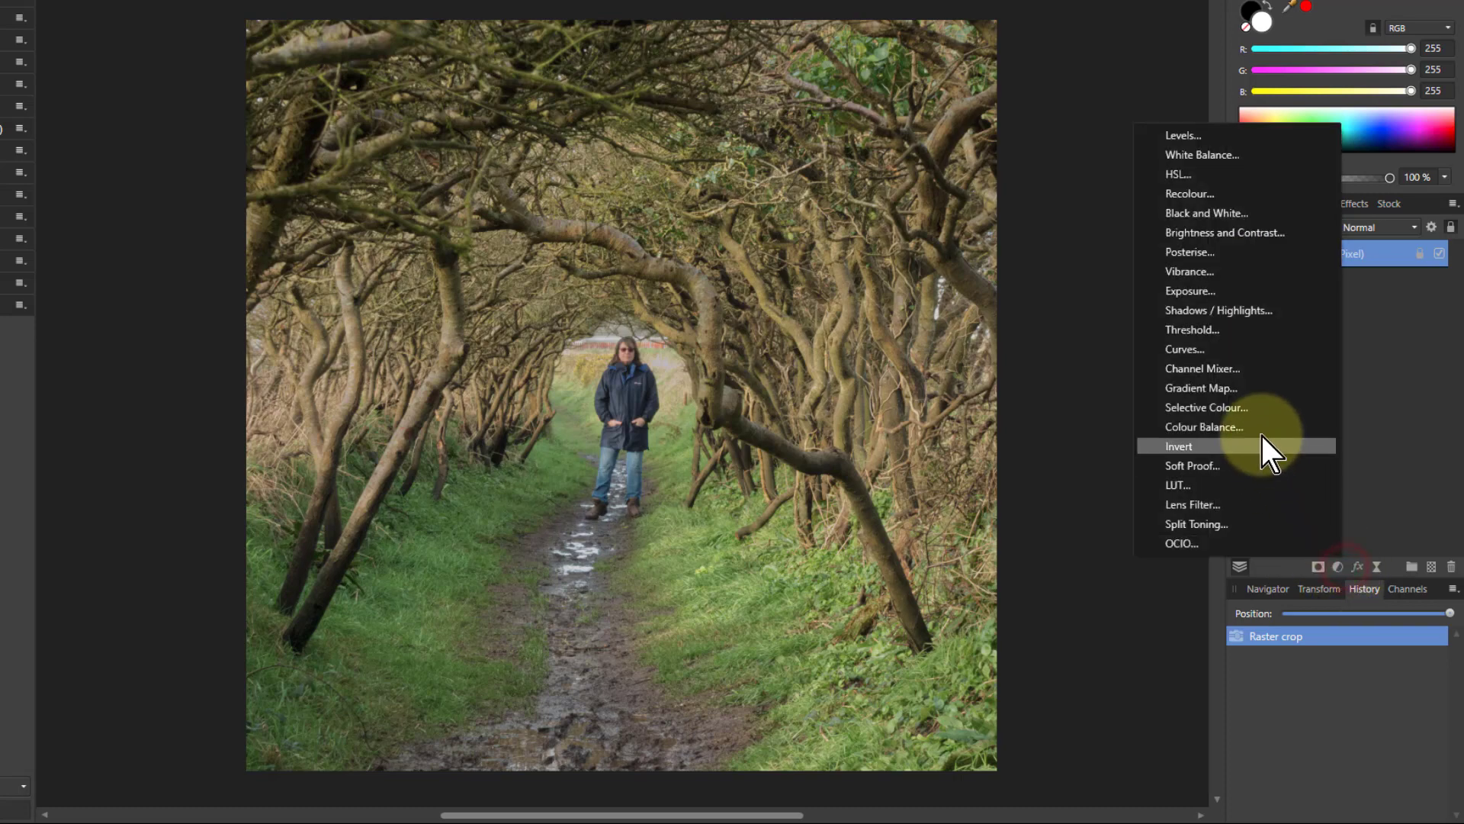
- Add a Curves adjustment with its midpoint pulled down to darken the midtones
click(1185, 349)
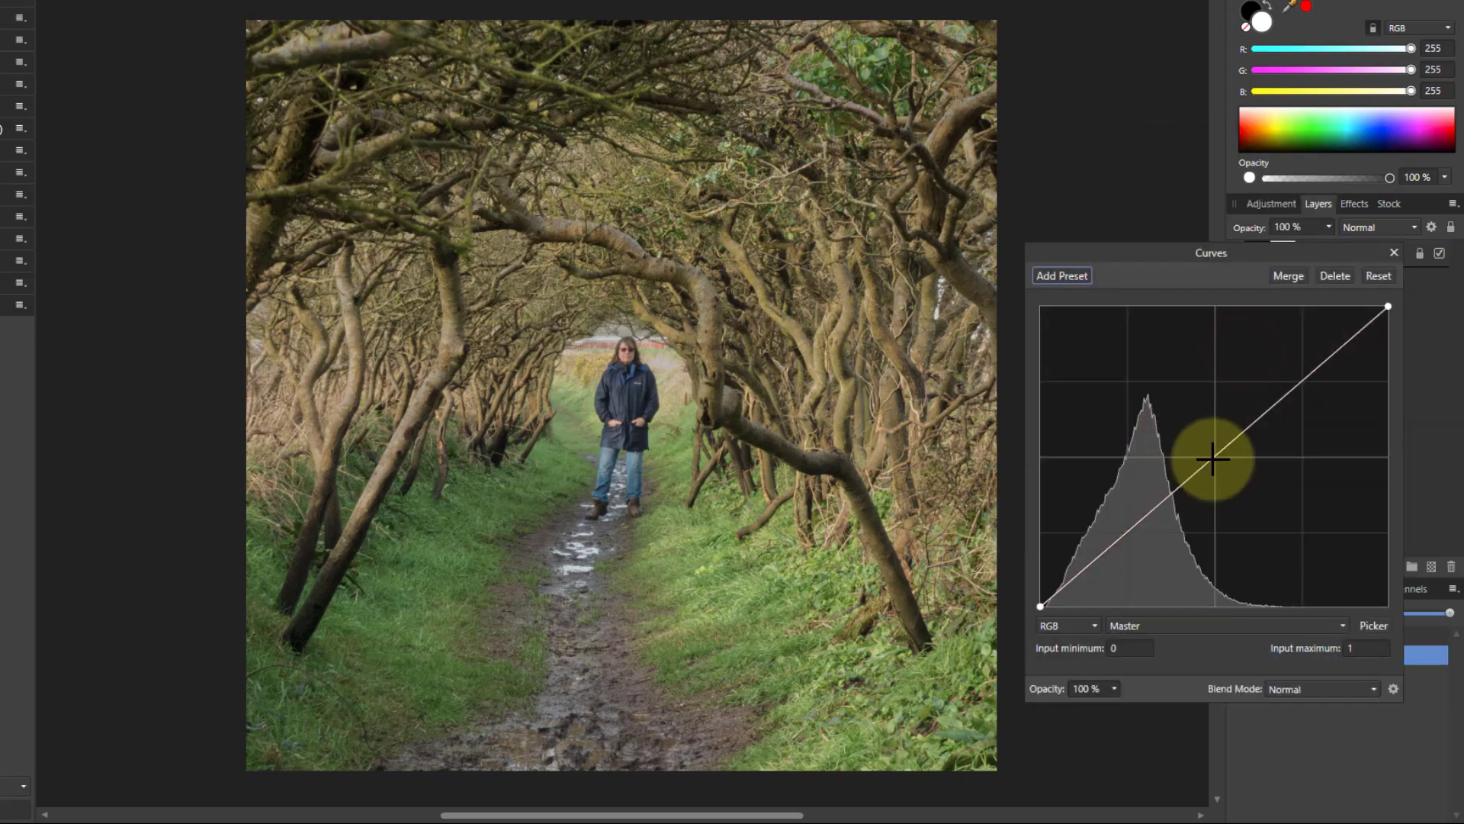
drag(1214, 458, 1233, 487)
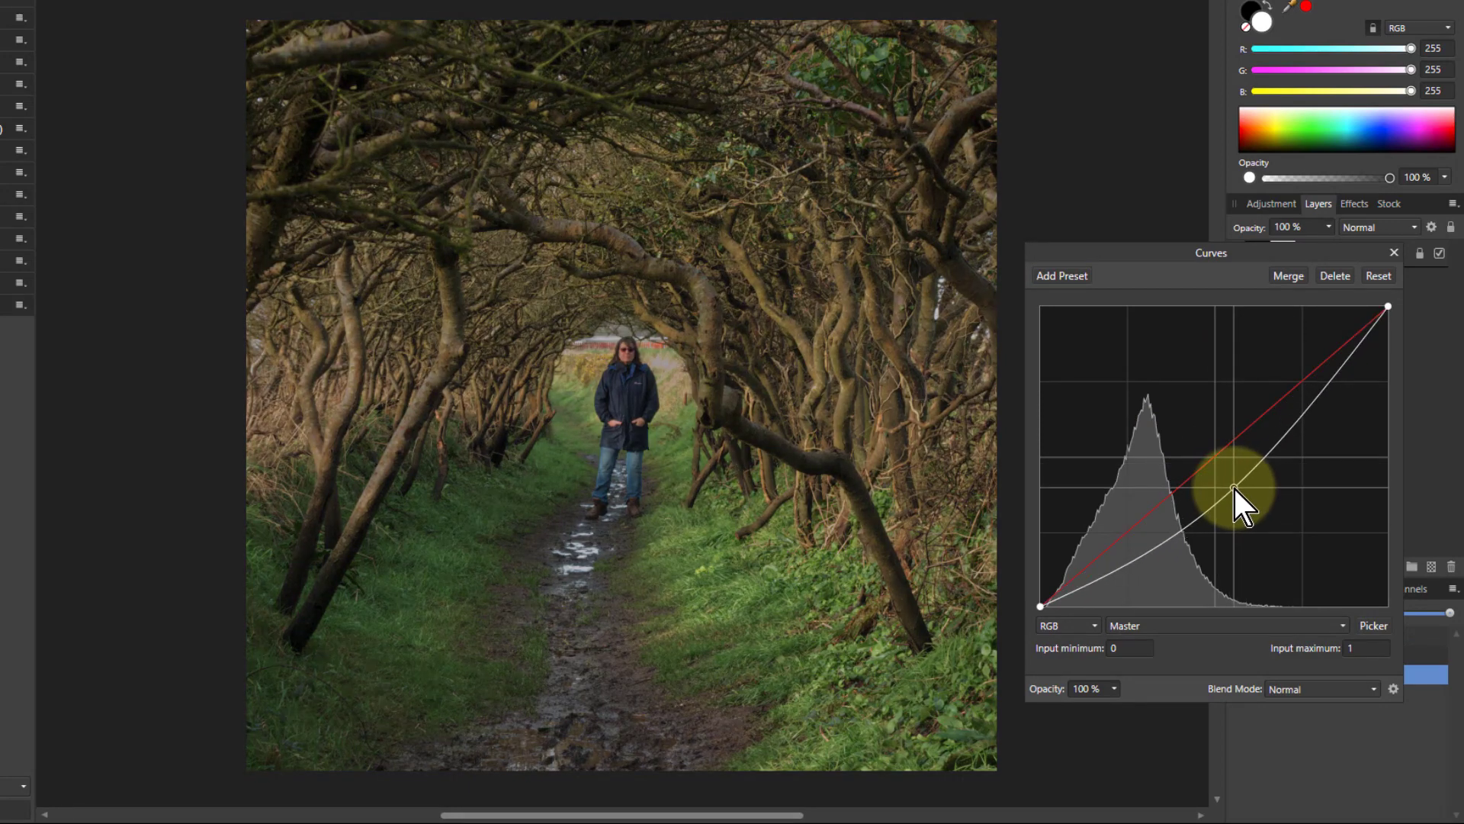
click(1393, 252)
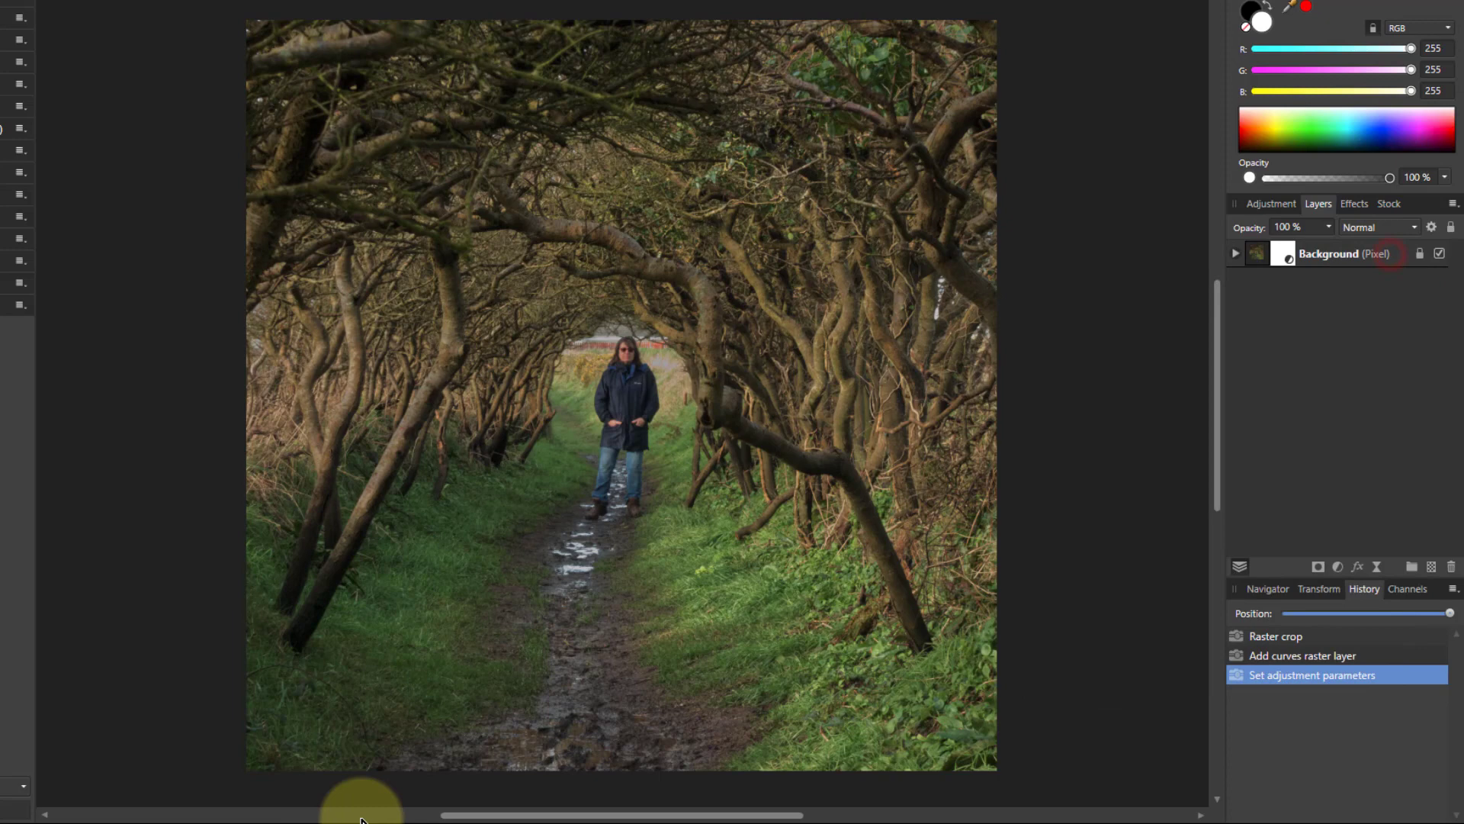
mouse_move(371, 775)
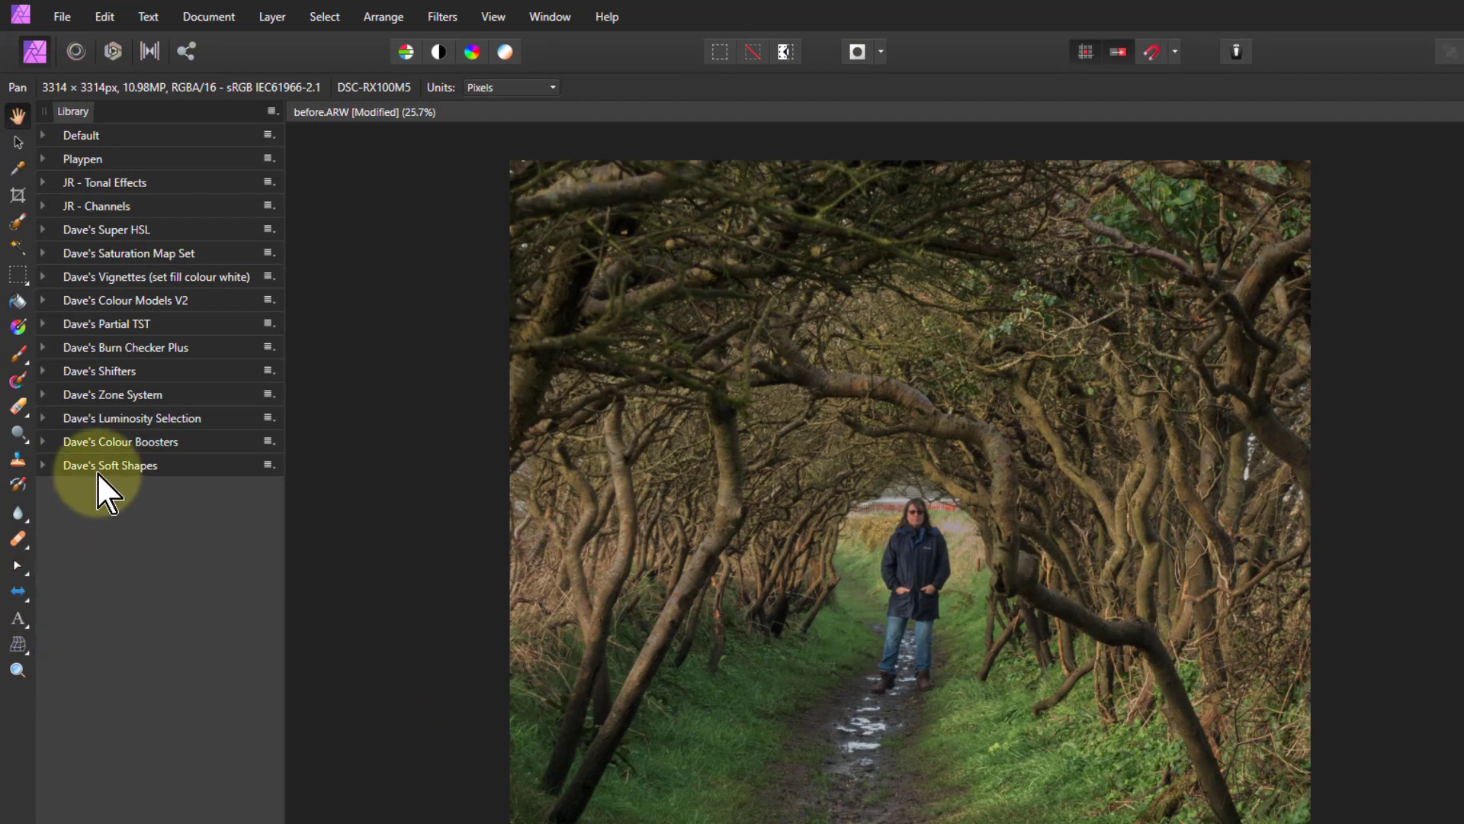
mouse_move(51, 481)
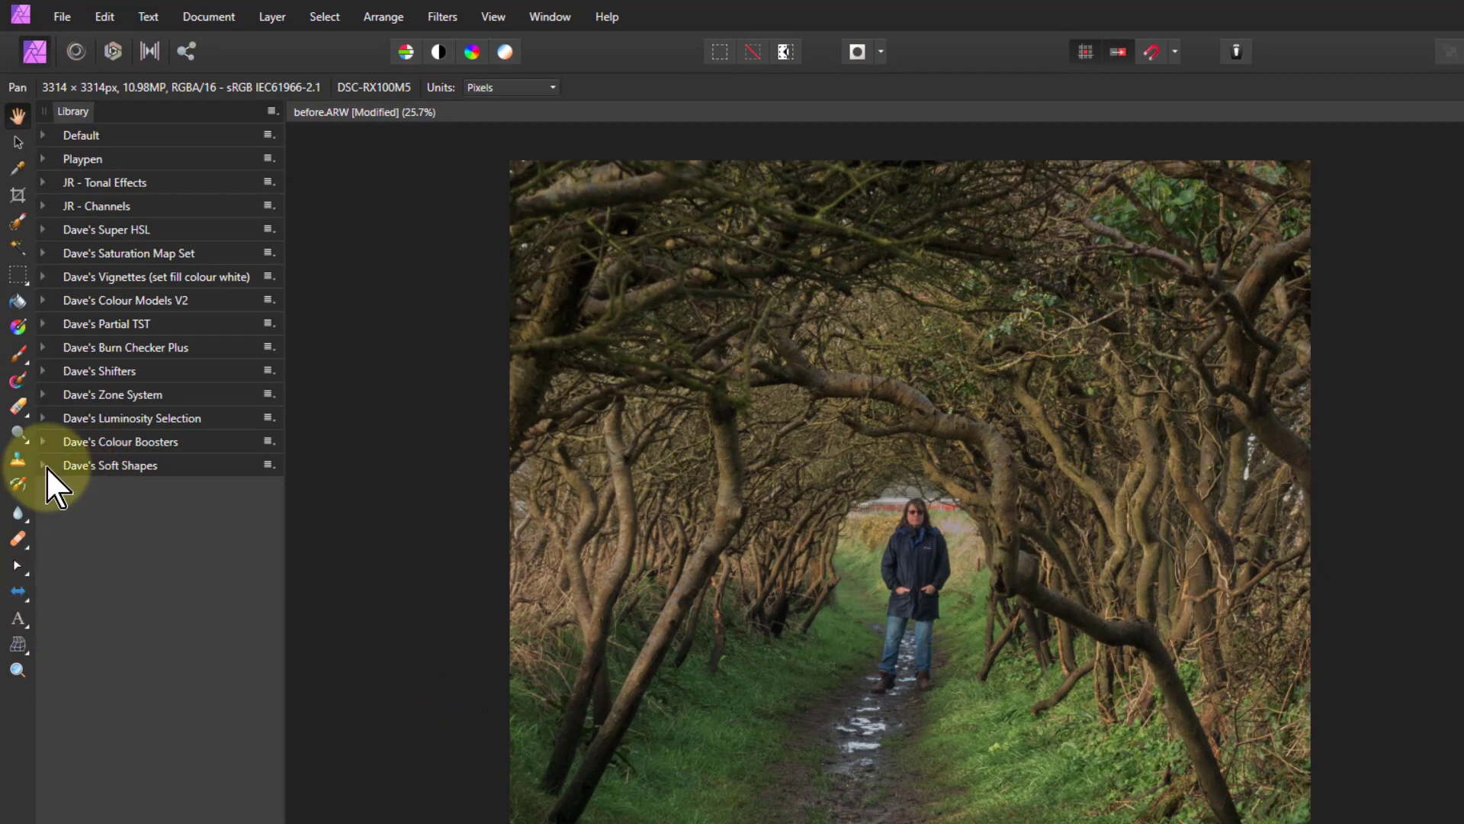
- Expand Dave's Soft Shapes in the Library panel and scroll through its shape macros
click(110, 465)
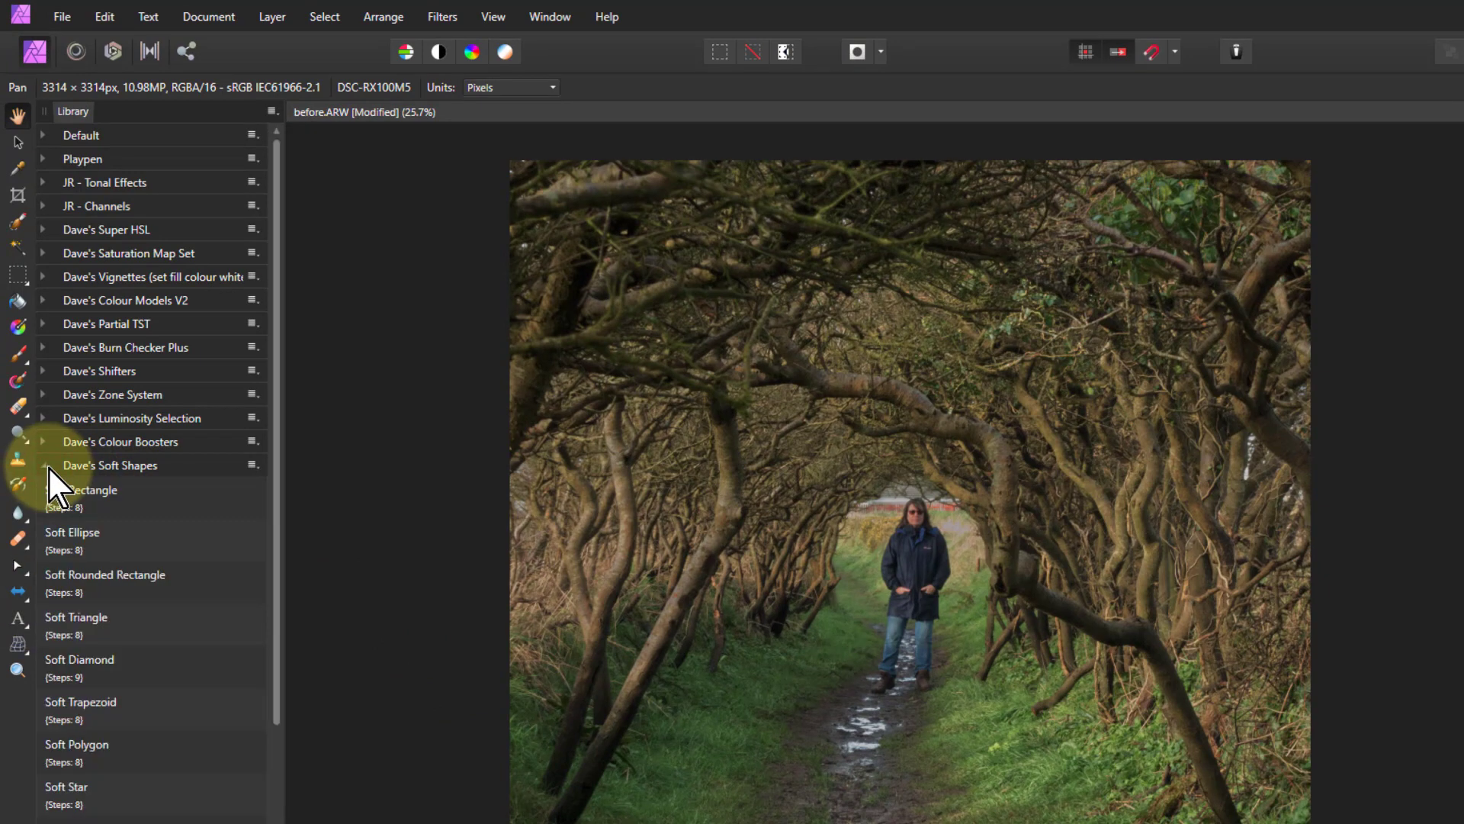
scroll(down, 3)
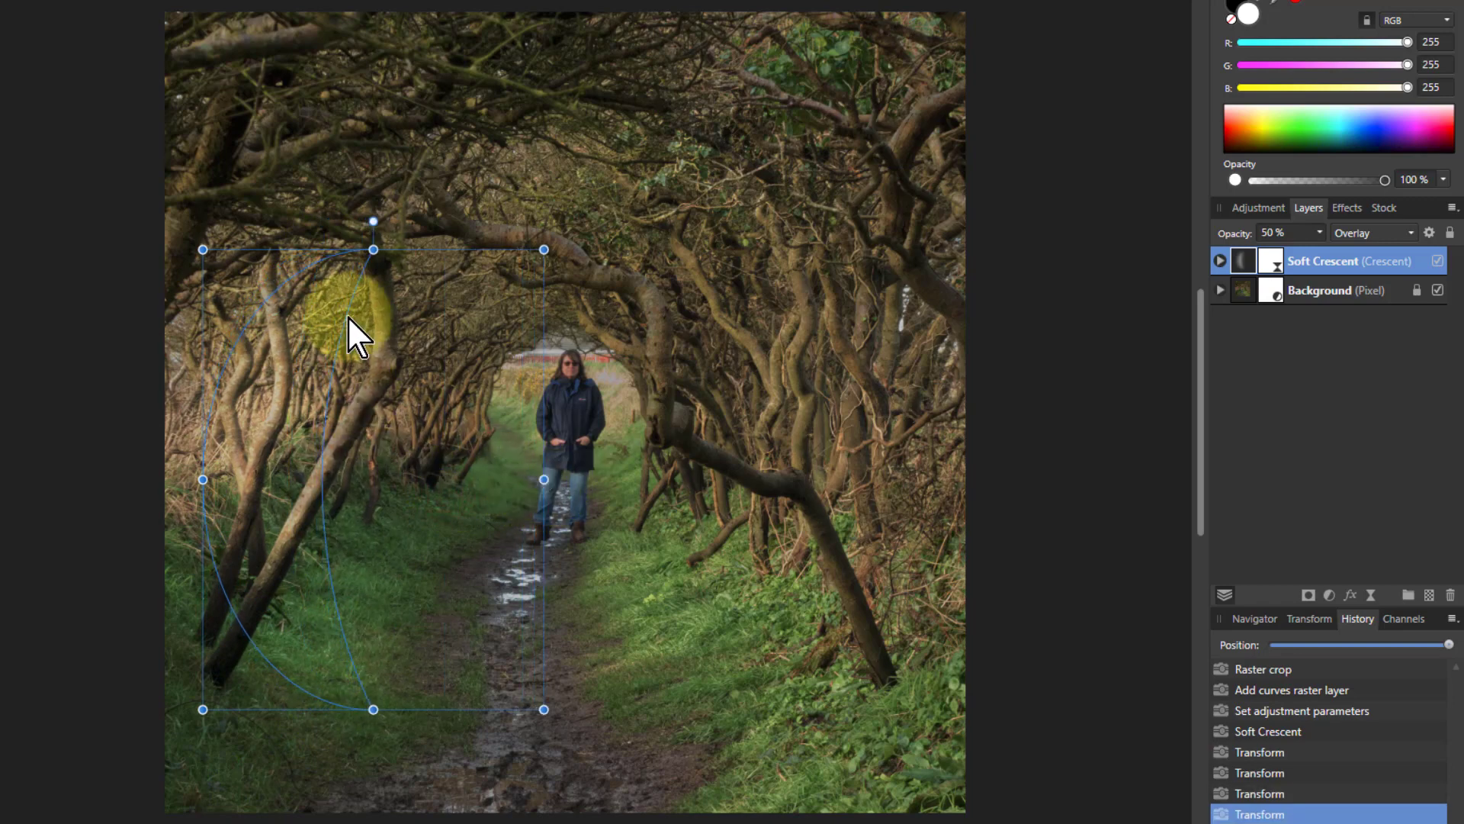
- Drag the Soft Crescent's curve handle to narrow it into a thin arc
drag(360, 313, 332, 518)
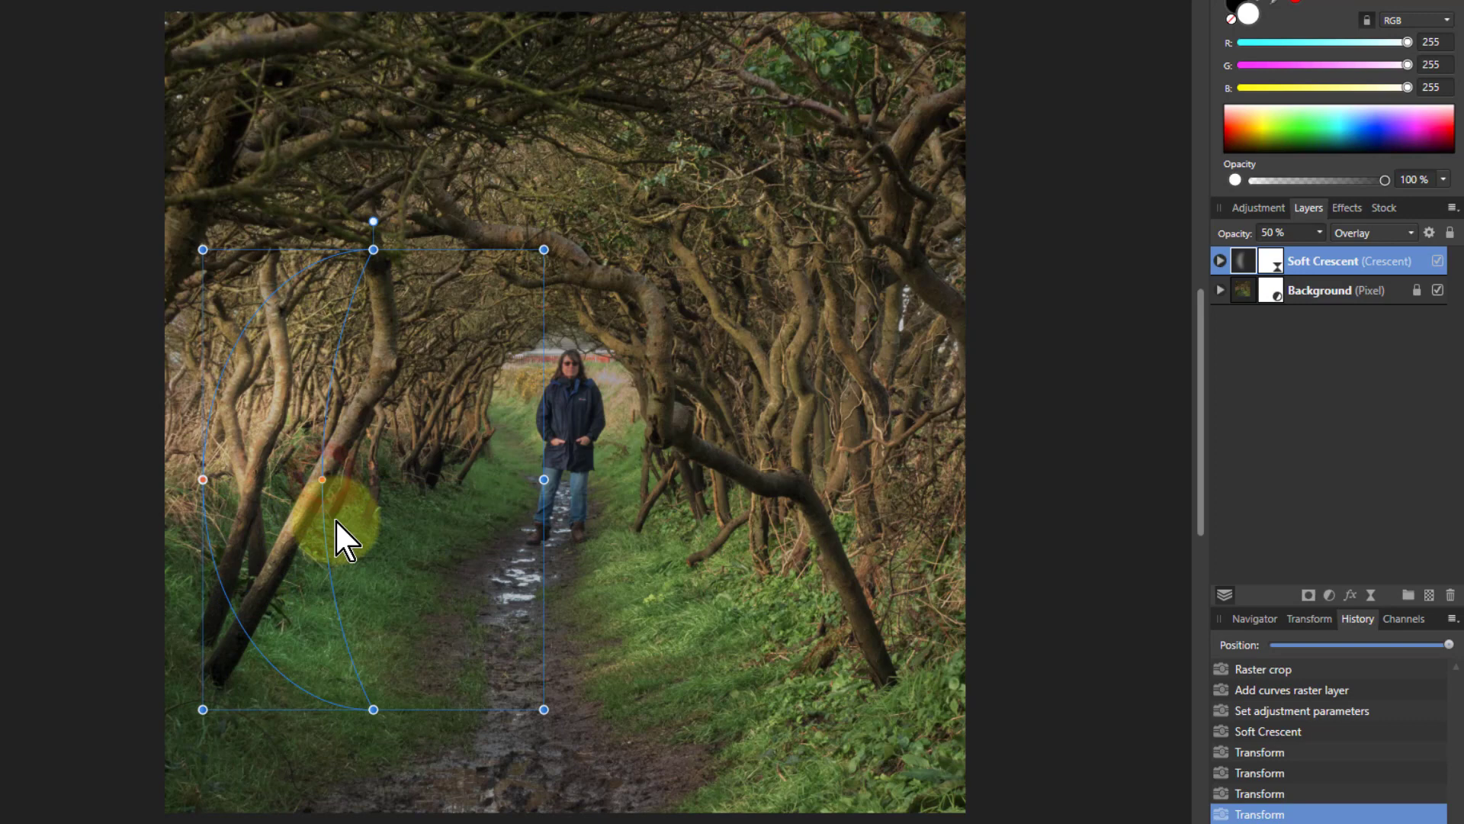
drag(322, 479, 271, 479)
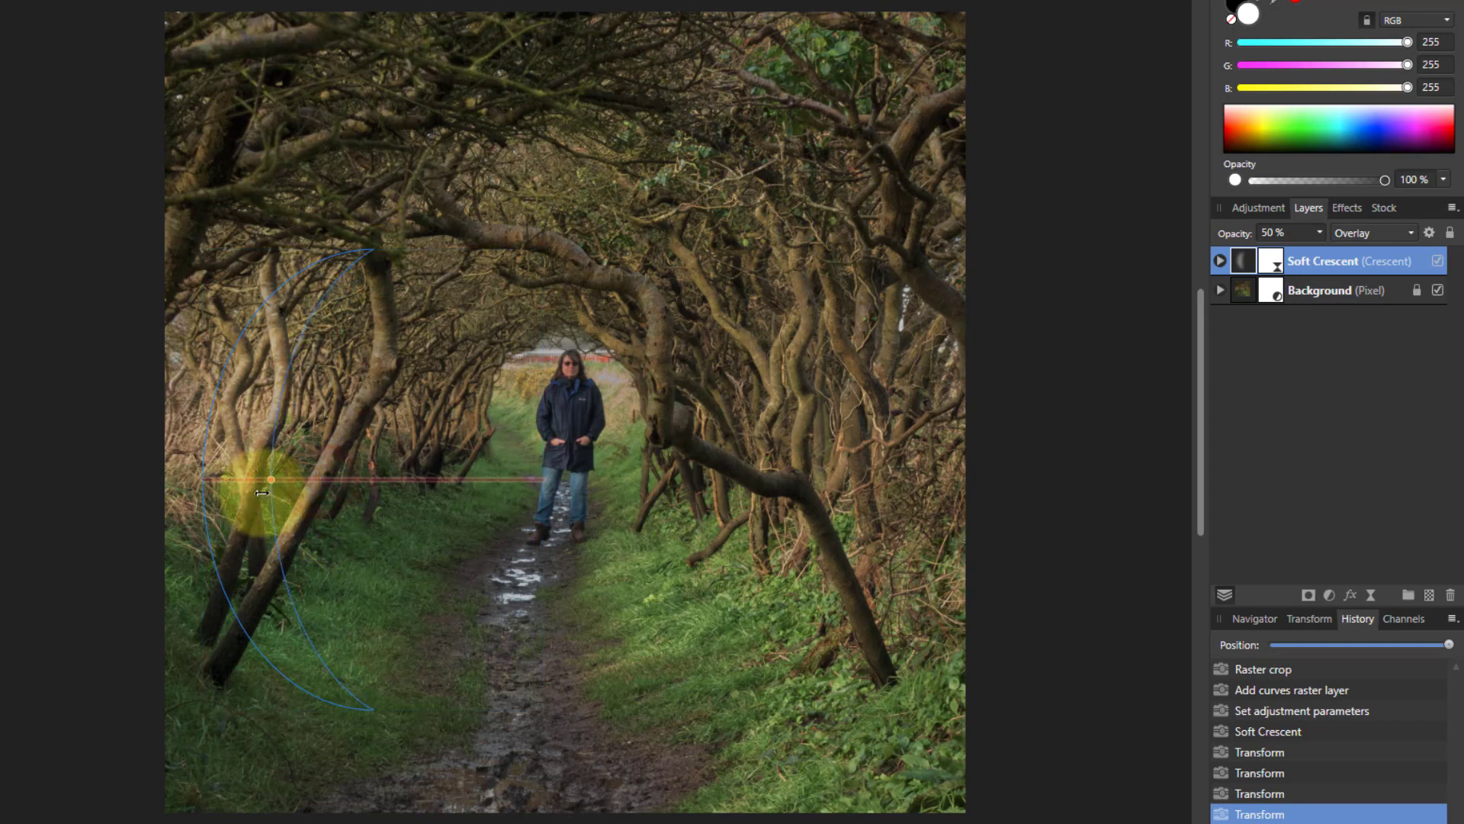
drag(271, 478, 247, 479)
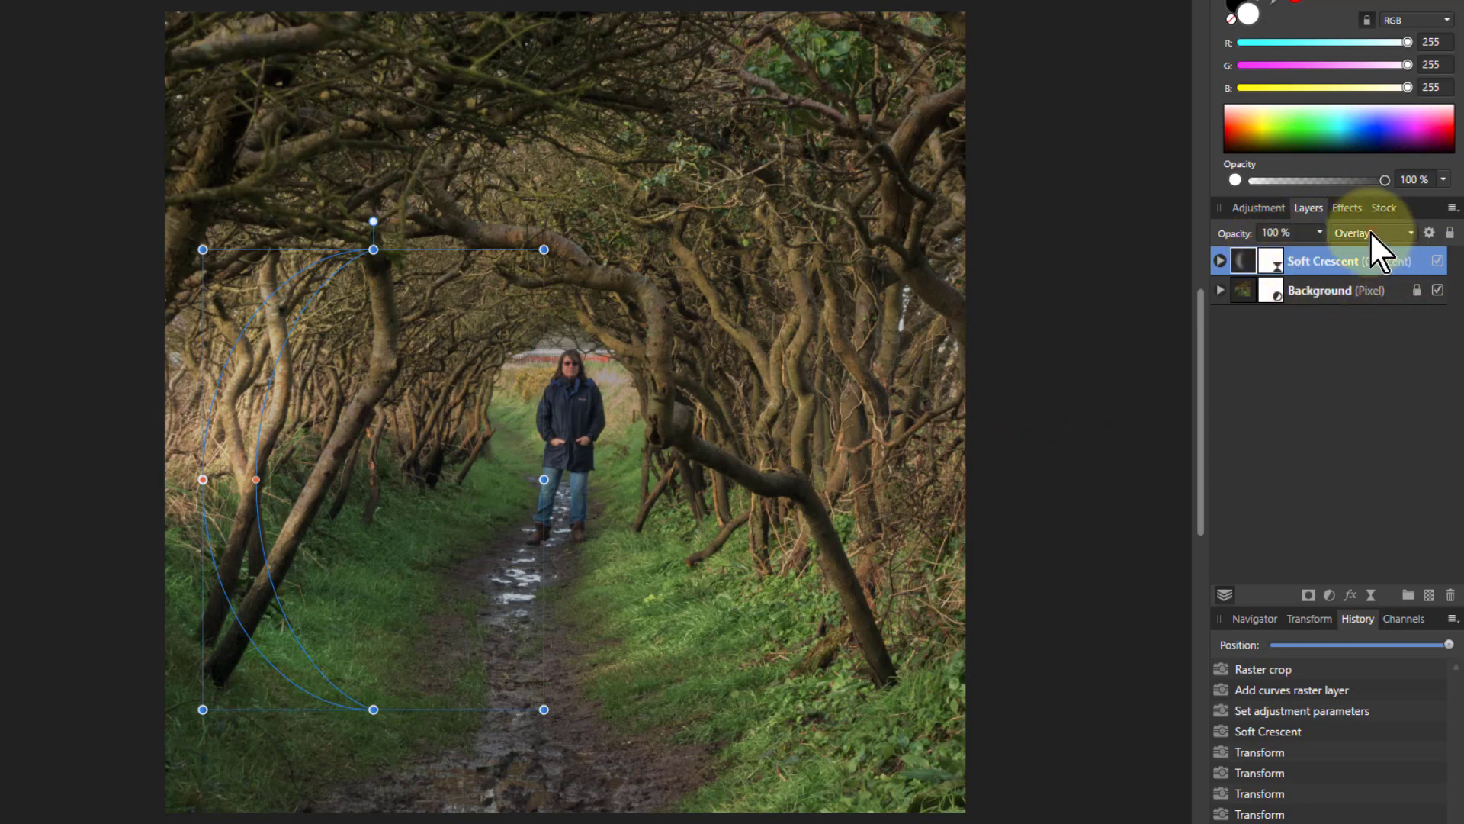
- Switch the Soft Crescent blend mode to Normal and adjust its opacity
click(1369, 233)
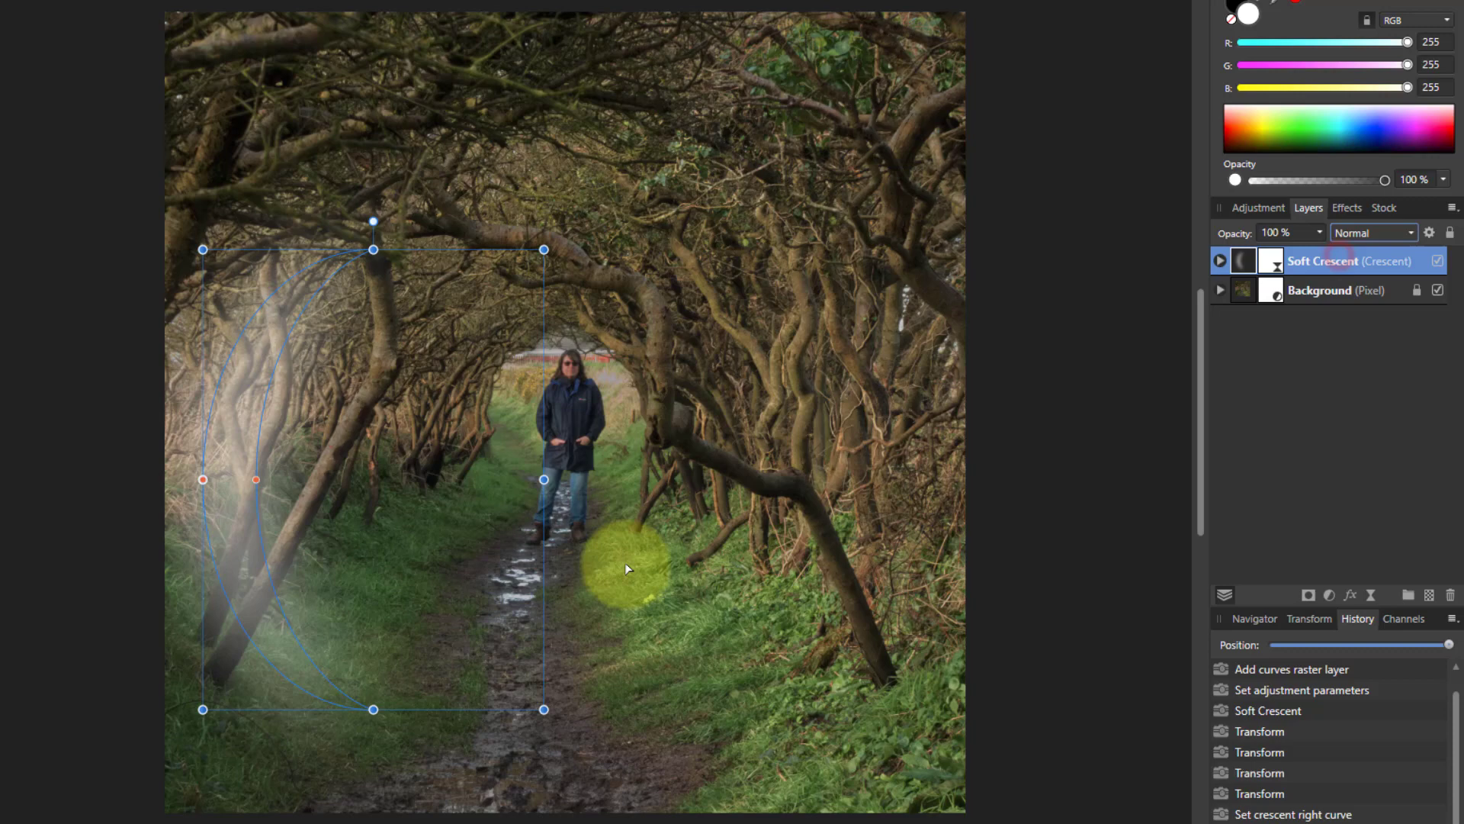
drag(625, 568, 252, 602)
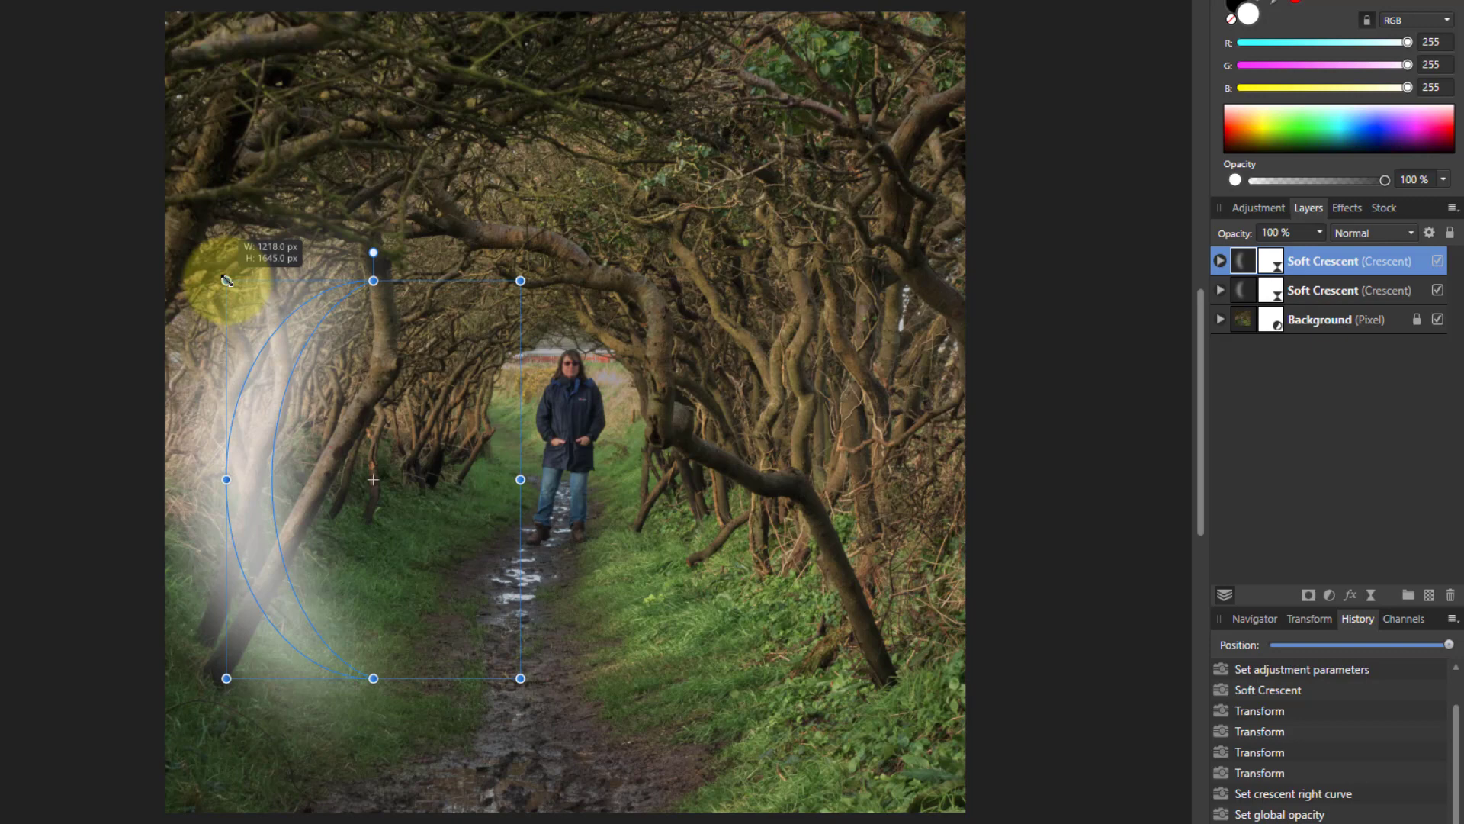
- Reshape, rotate, enlarge and position the copied crescent into an arch over the tunnel top
drag(229, 280, 271, 479)
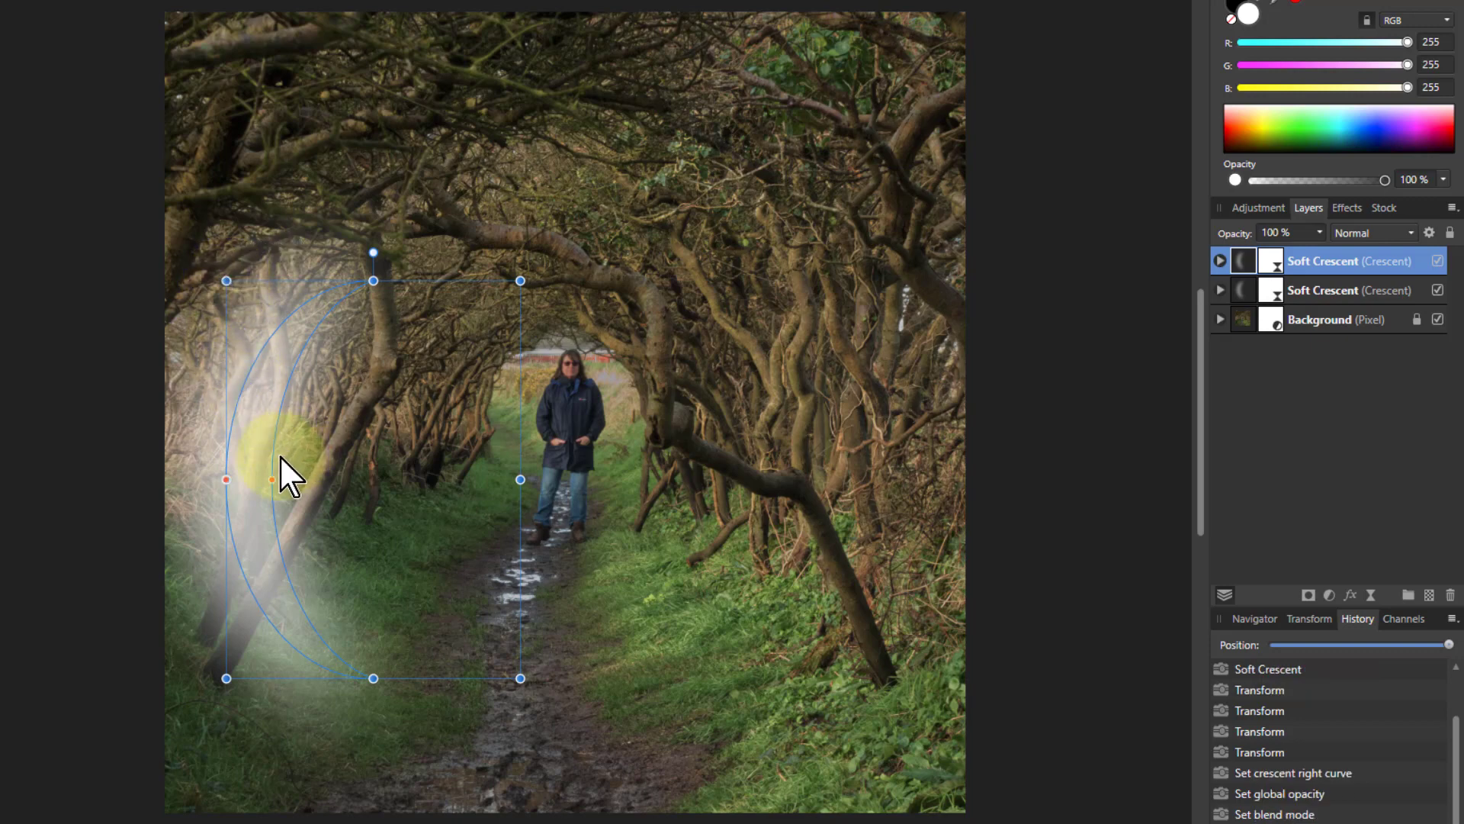
drag(271, 457, 374, 257)
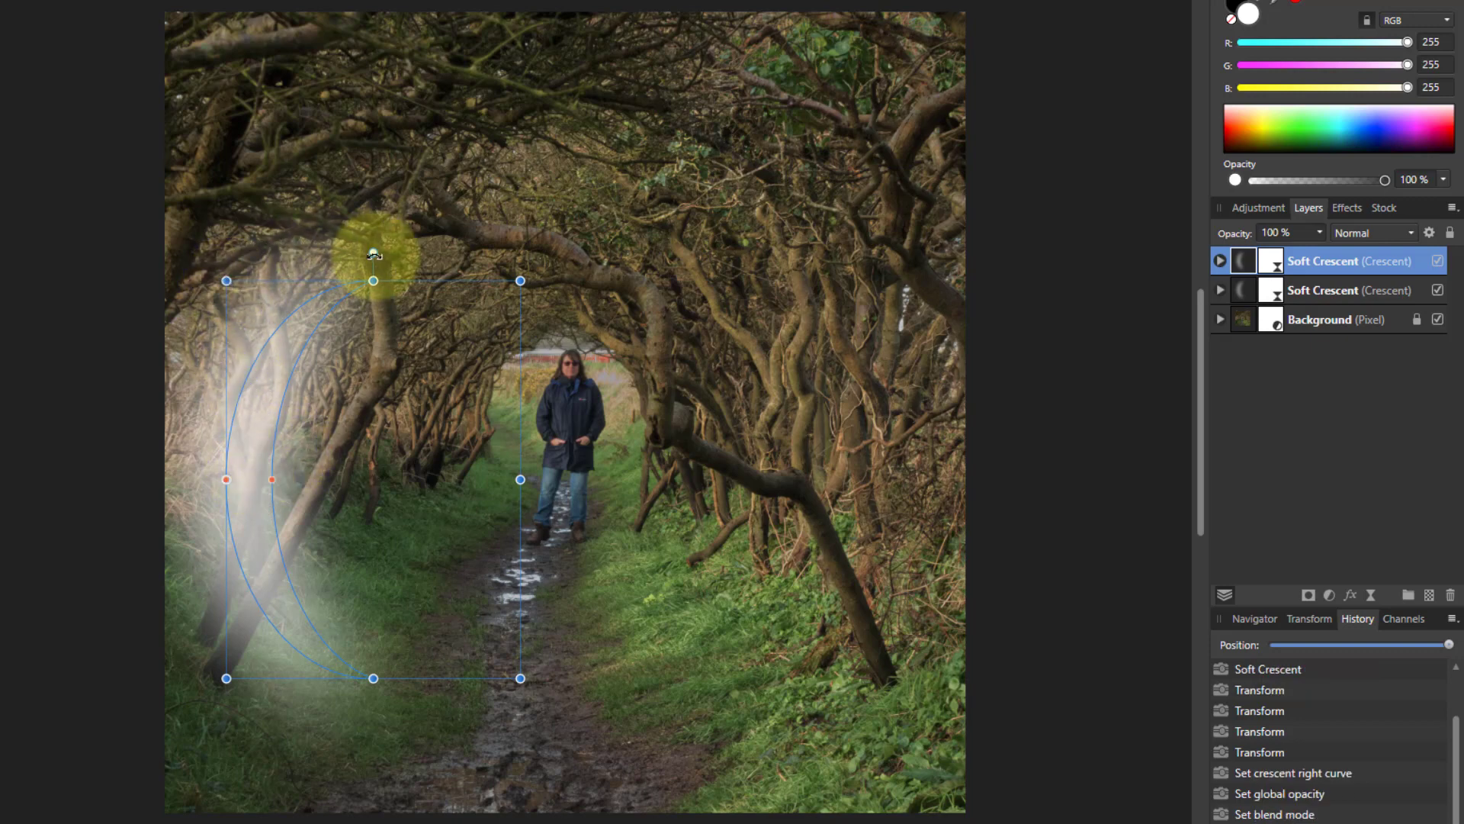
drag(373, 254, 565, 430)
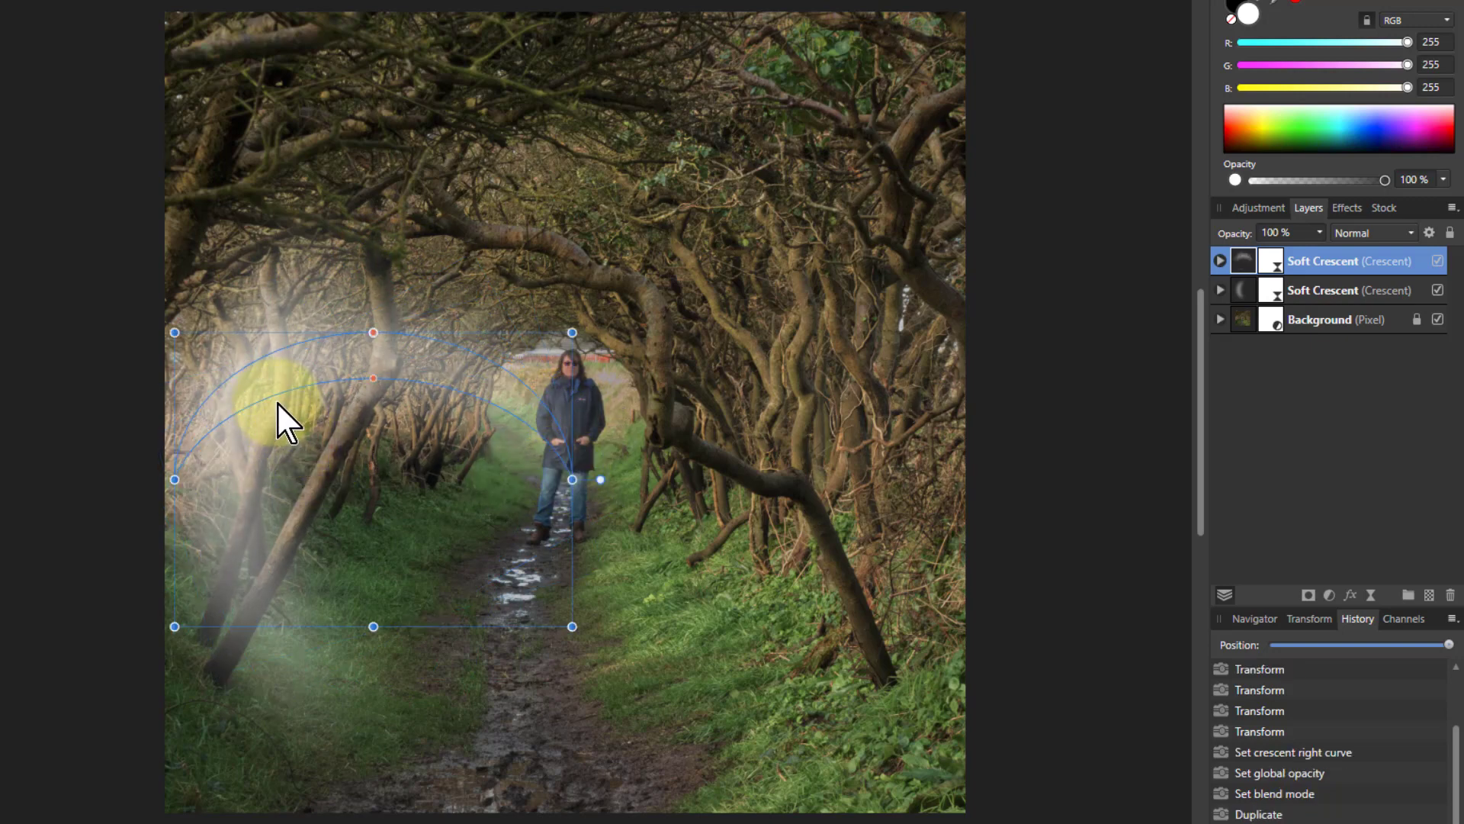
drag(284, 420, 397, 229)
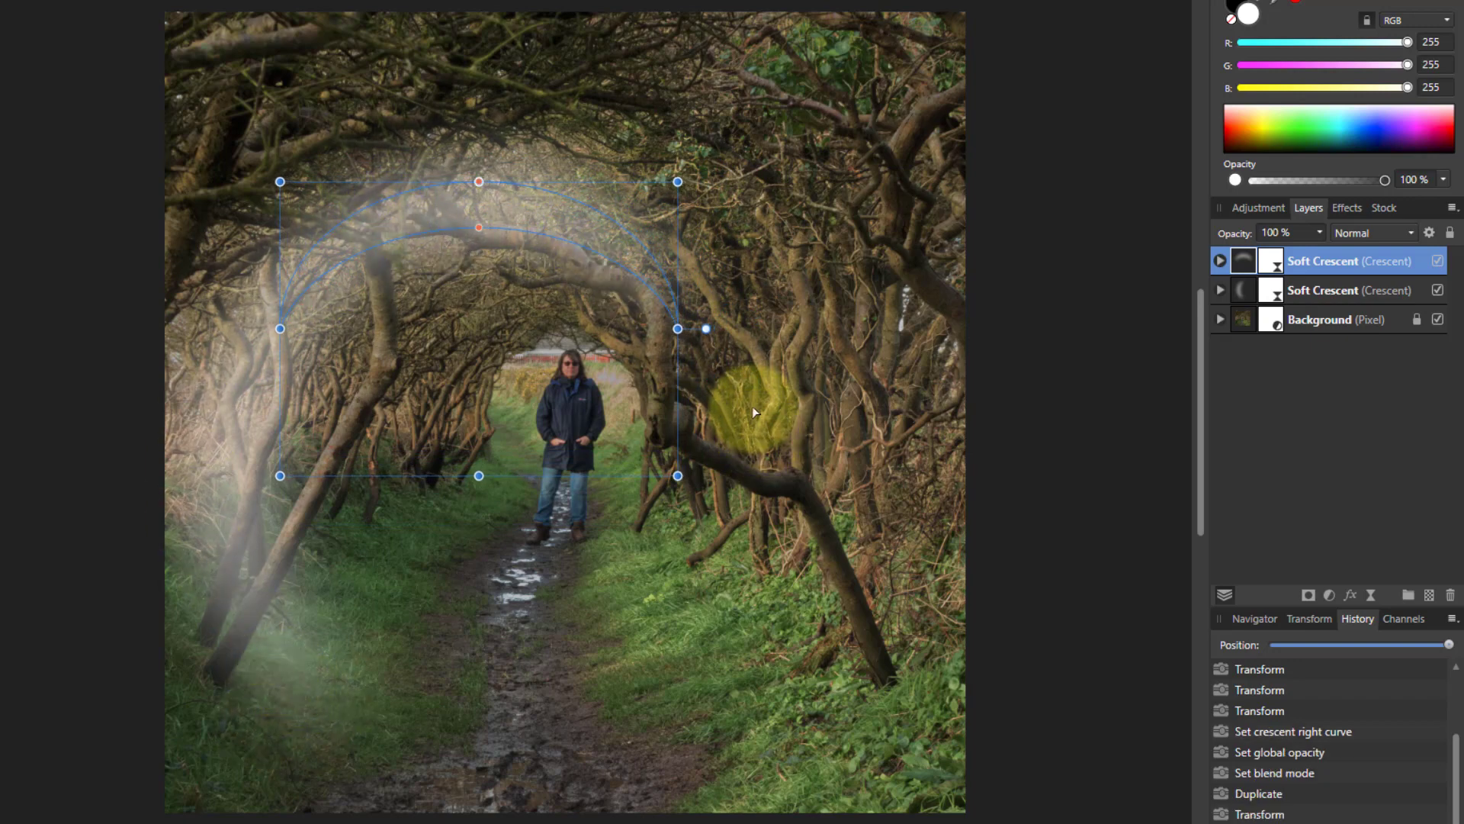
drag(754, 412, 419, 446)
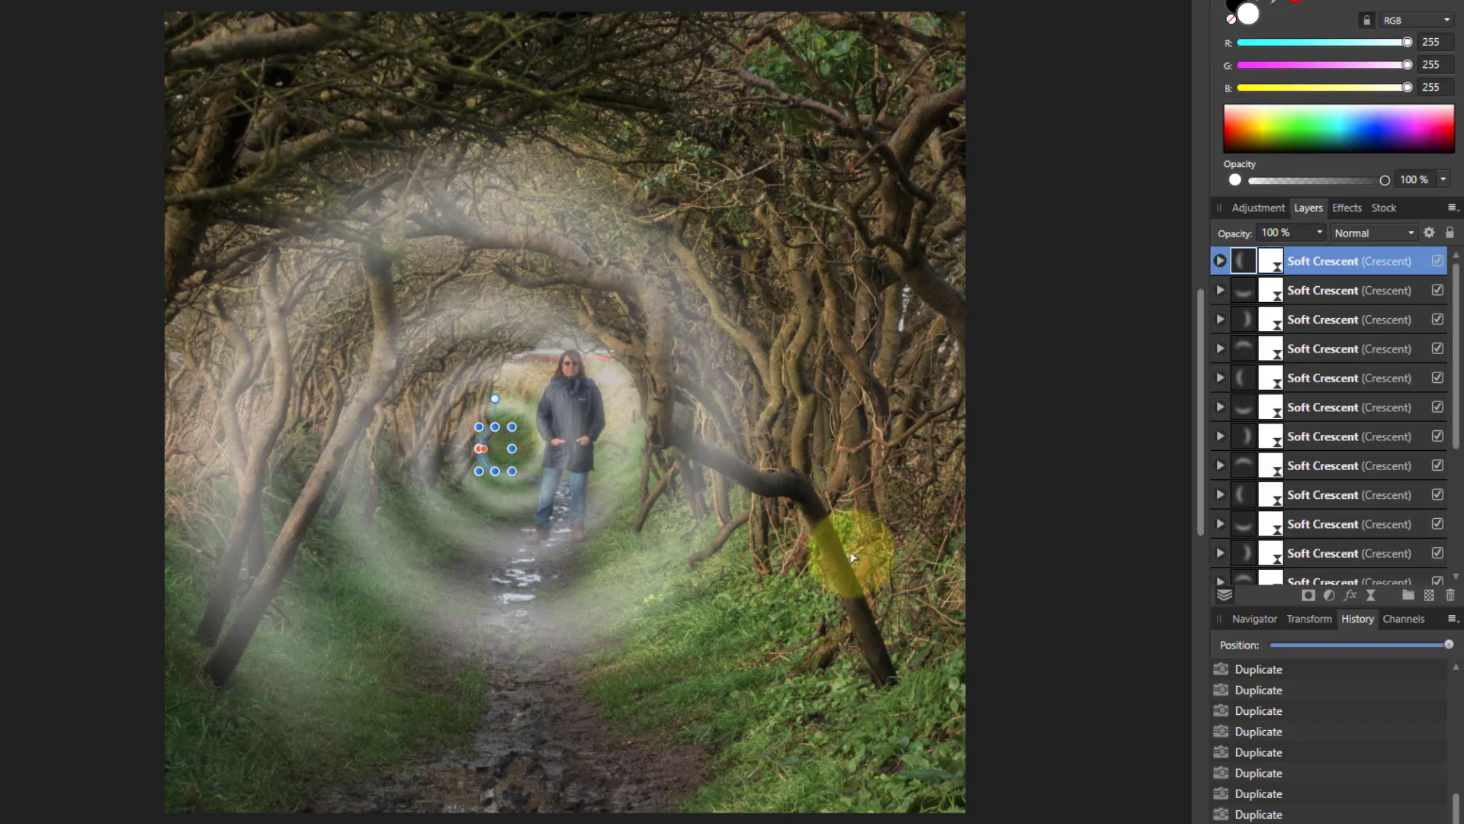
mouse_move(1322, 266)
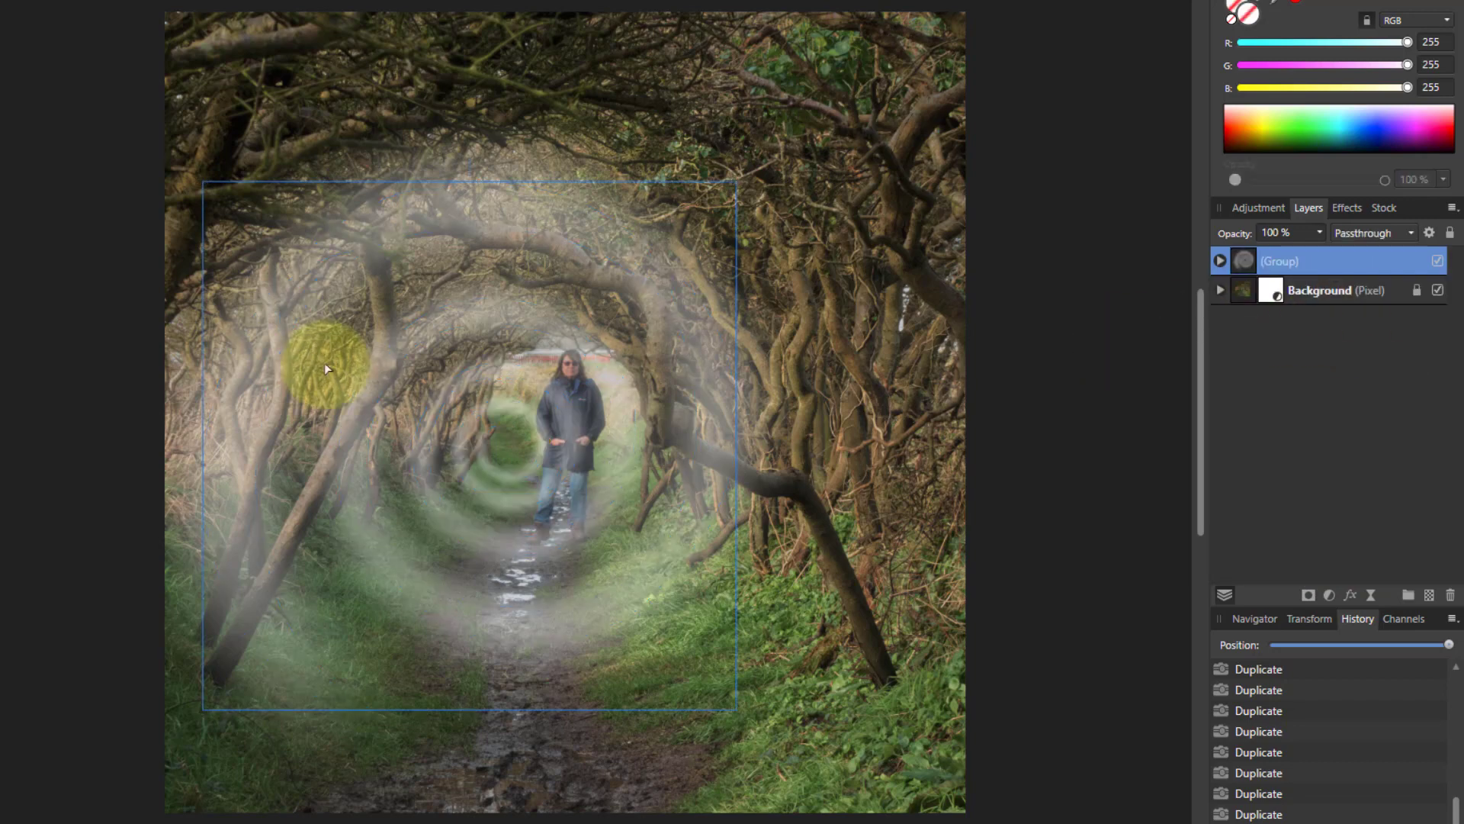
- Centre the spiral group on the tunnel and drag its corner outward to fill the photo
drag(327, 369, 425, 476)
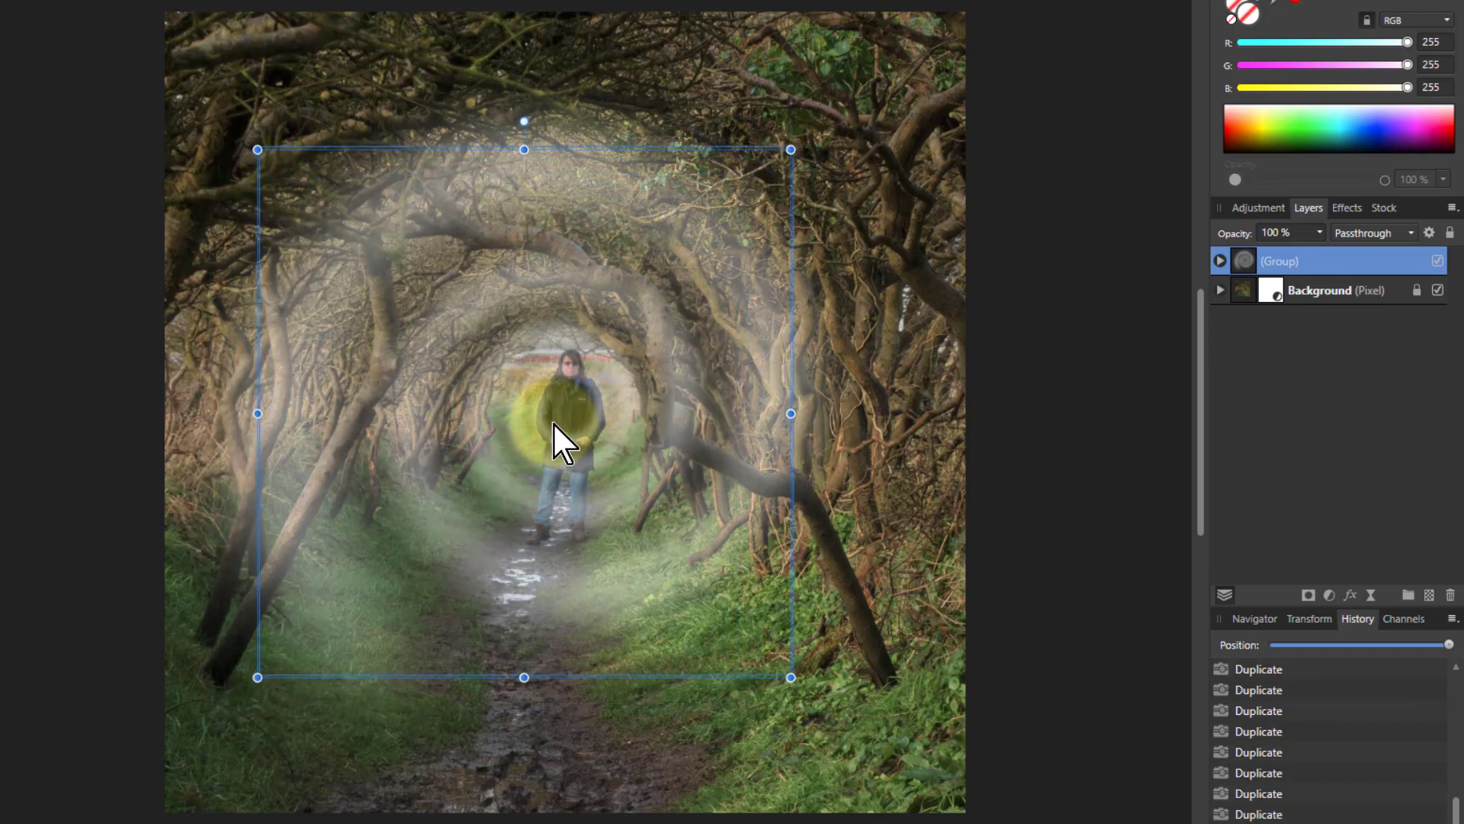
drag(560, 434, 257, 729)
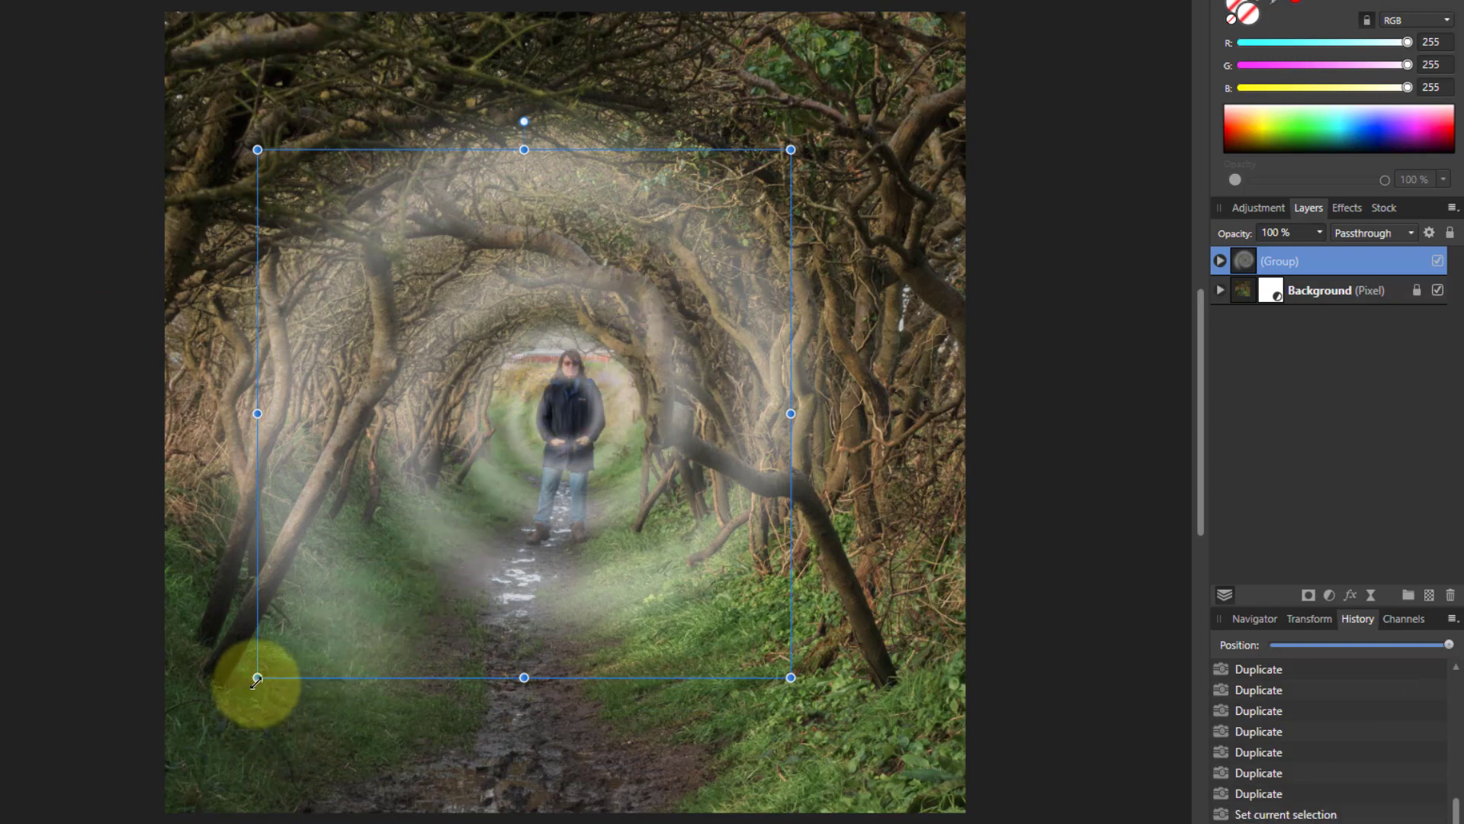
drag(257, 677, 176, 766)
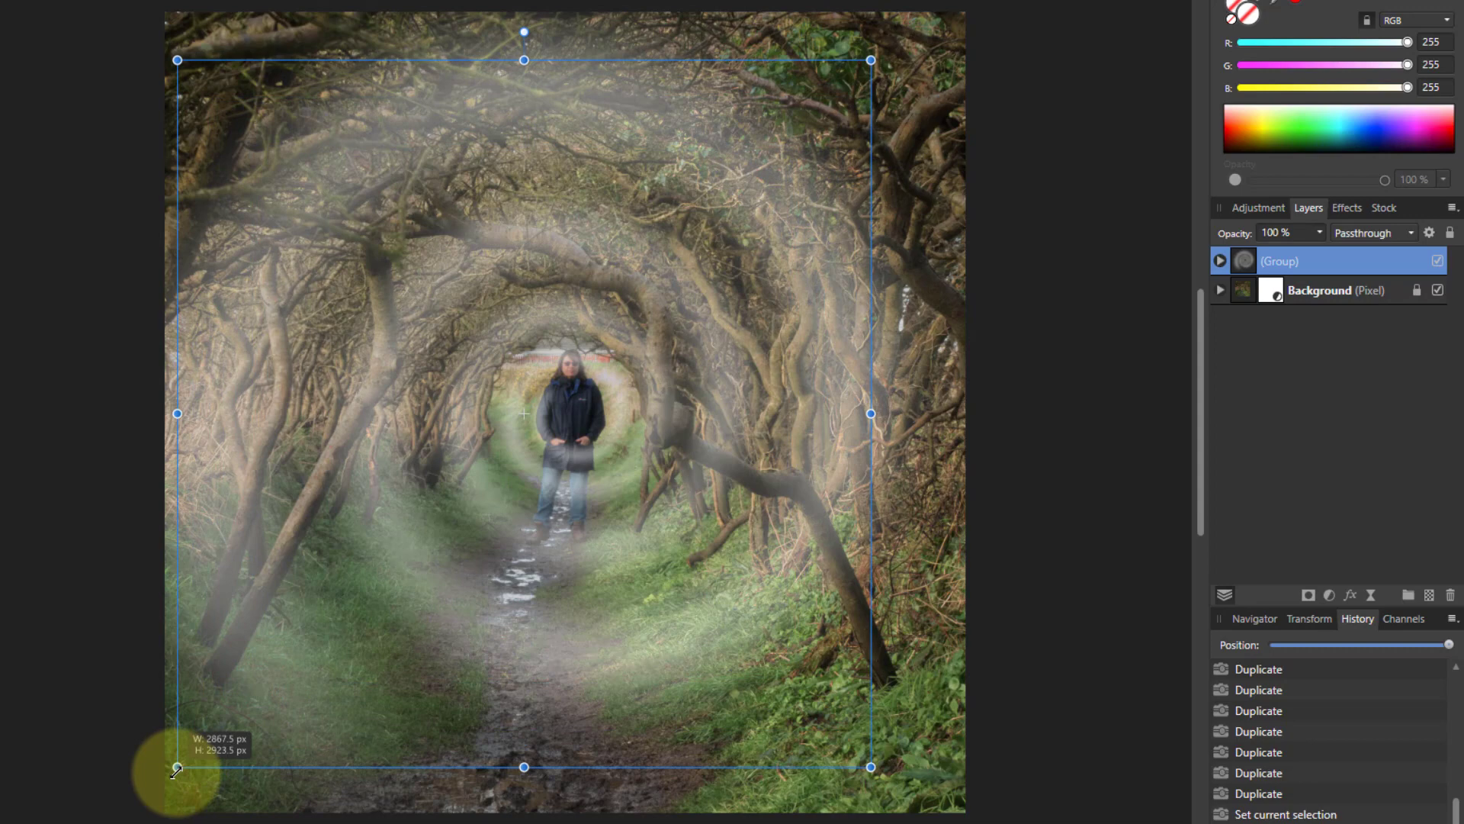
drag(178, 765, 159, 779)
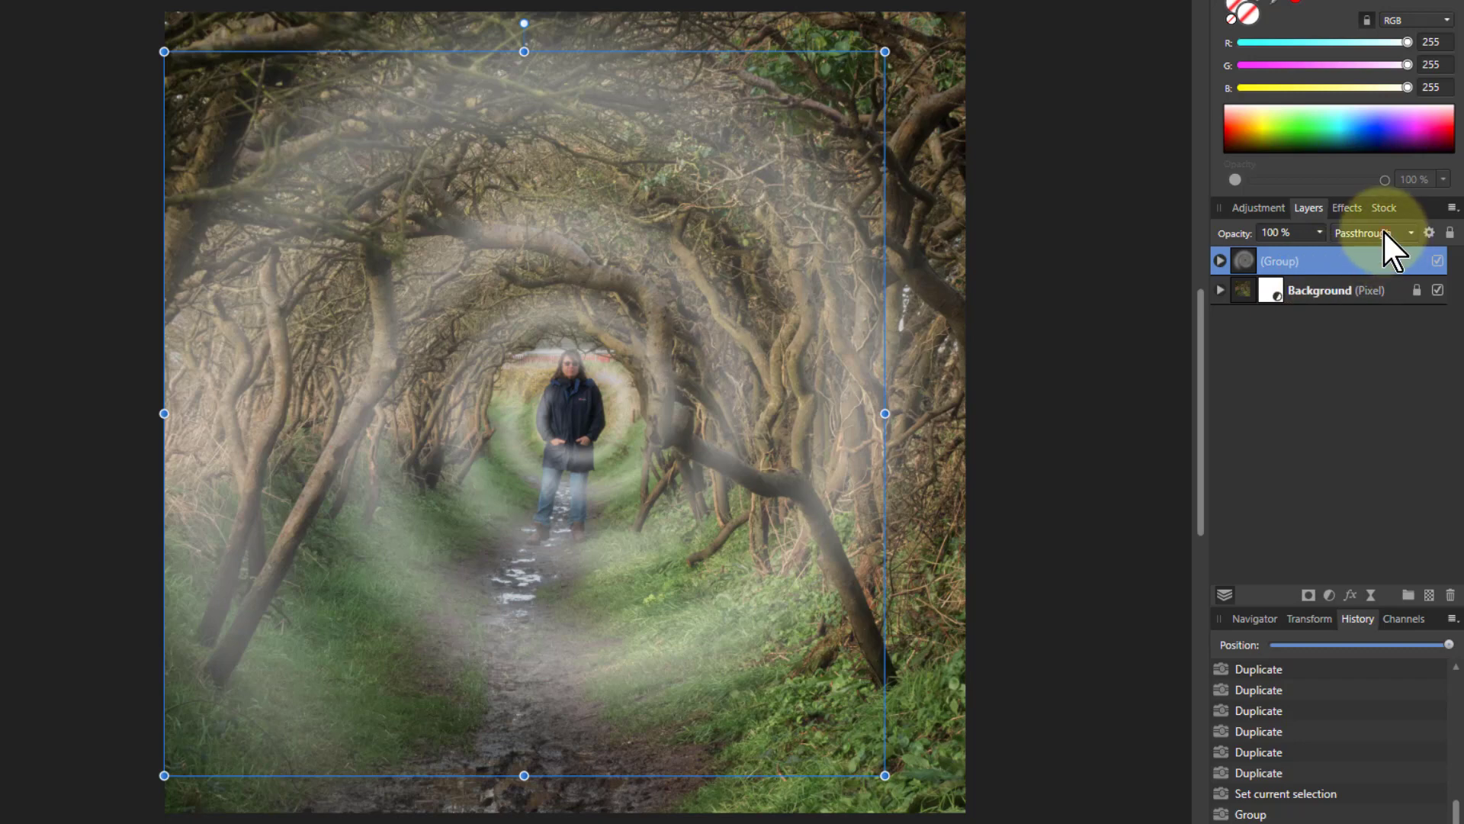
- Set the spiral group to Overlay and test opacity, leaving it at 100%
click(1368, 233)
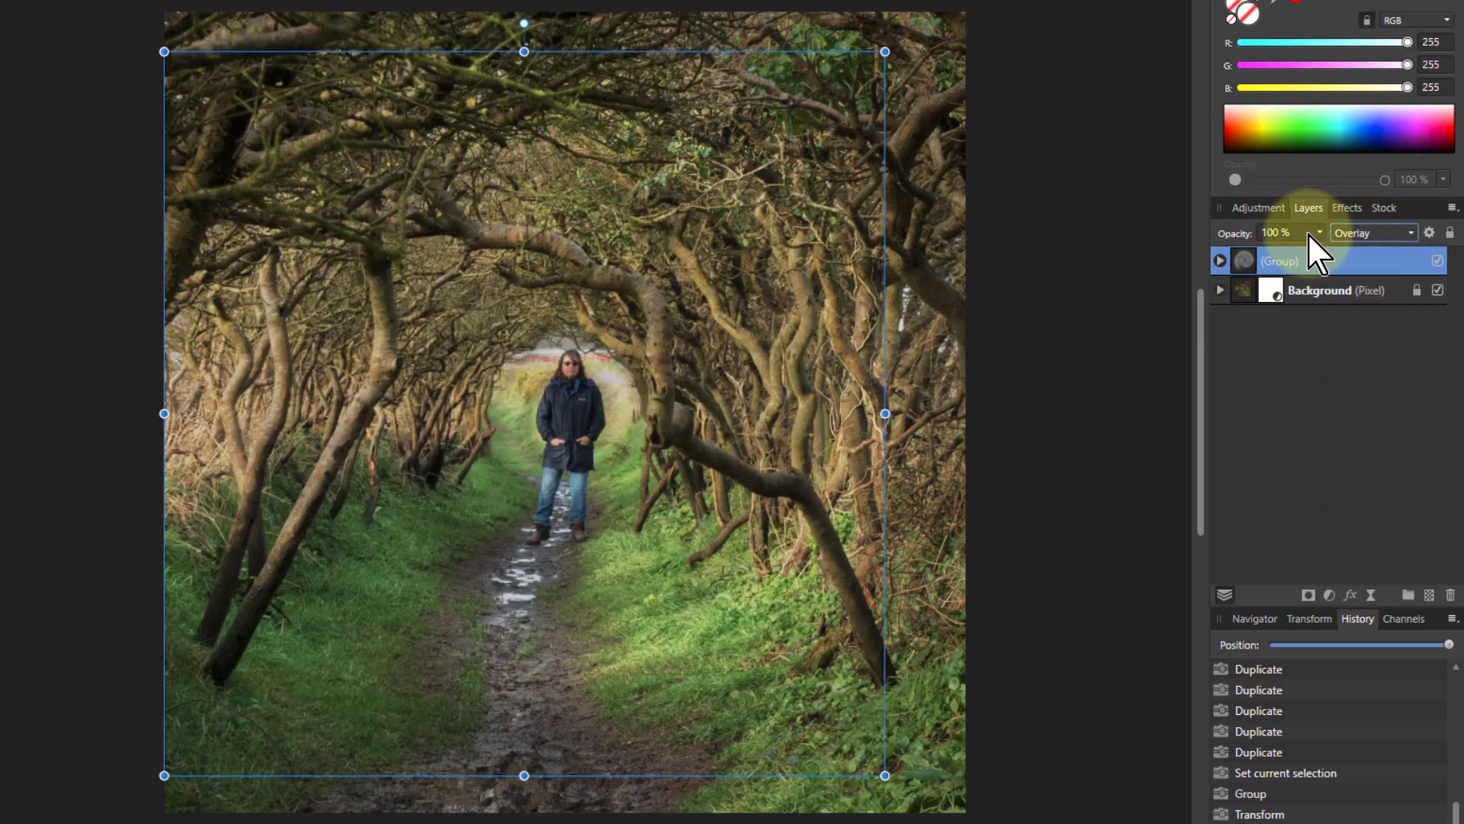
drag(1319, 253, 1300, 254)
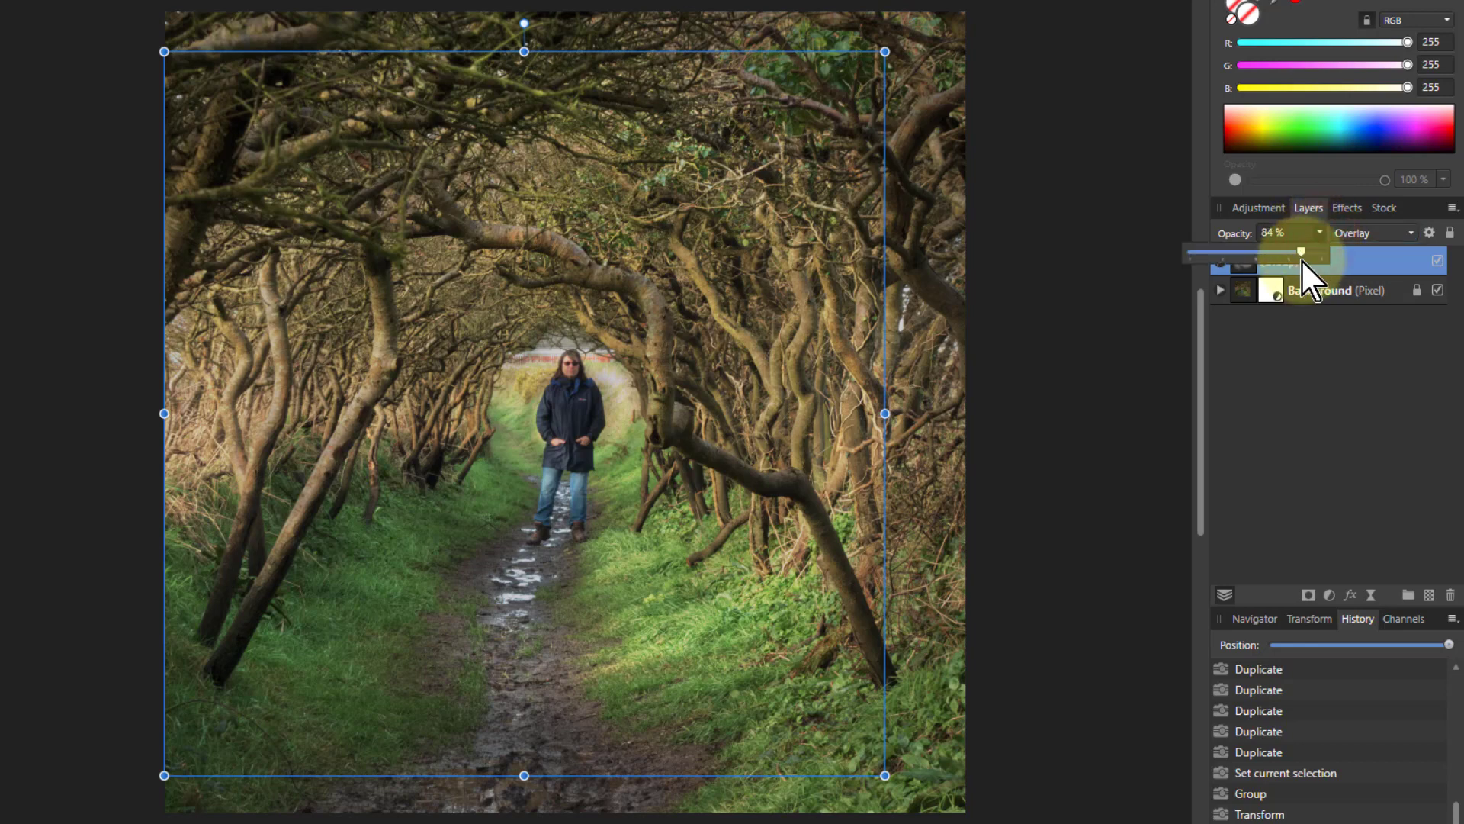
drag(1298, 253, 1218, 253)
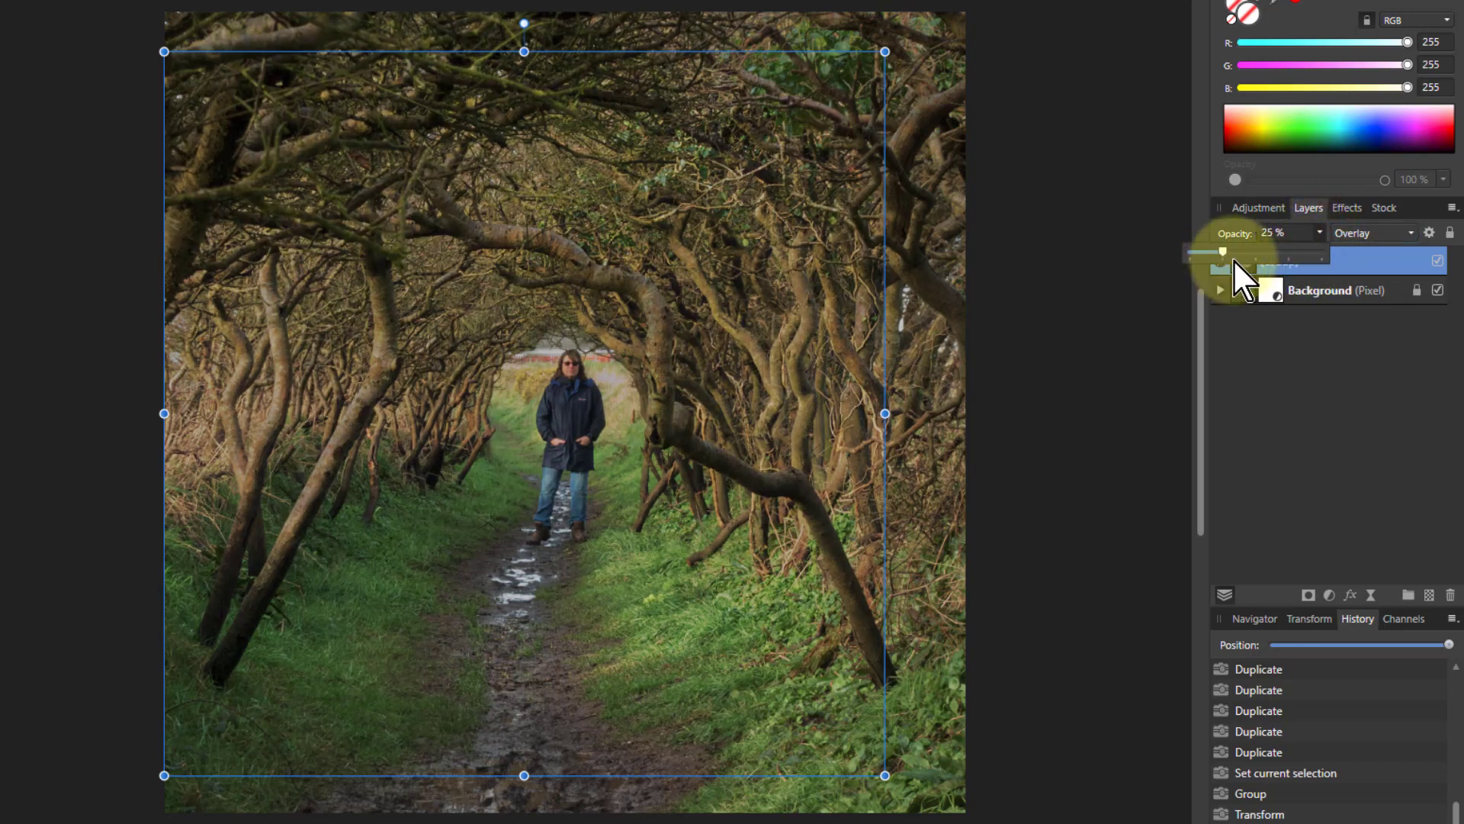
drag(1237, 252, 1317, 253)
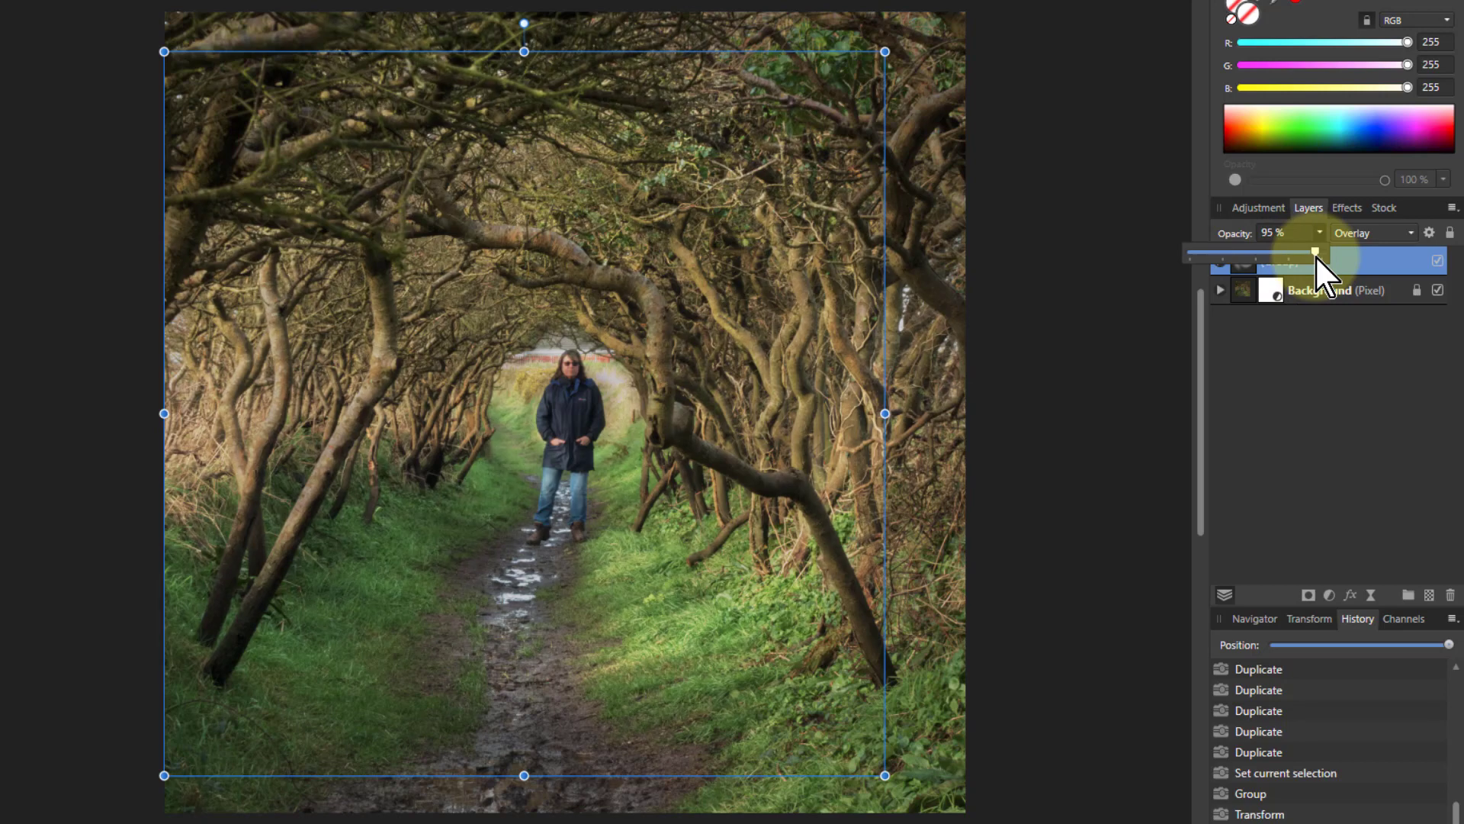
drag(1315, 250, 1322, 250)
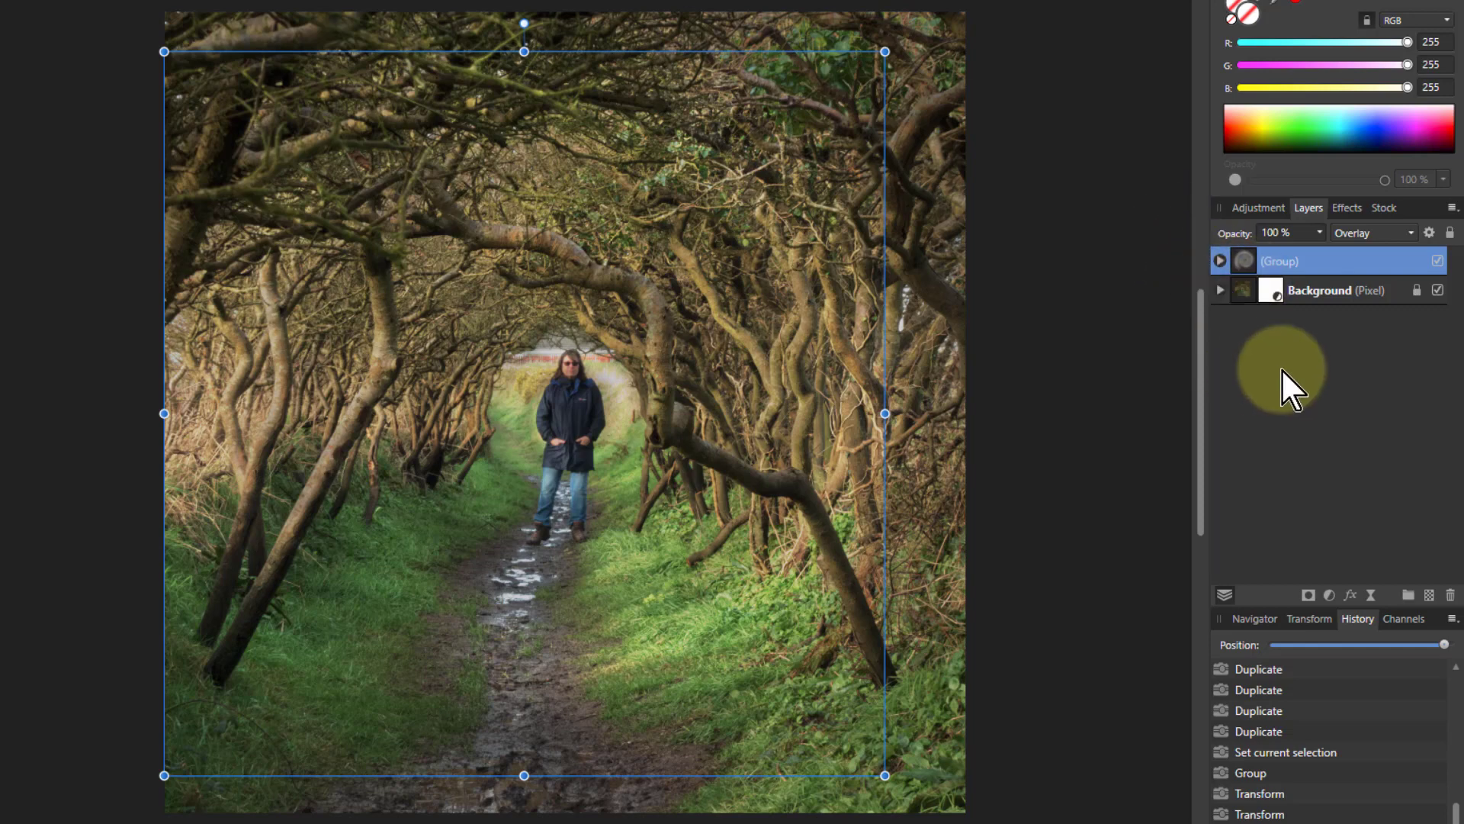
mouse_move(1251, 392)
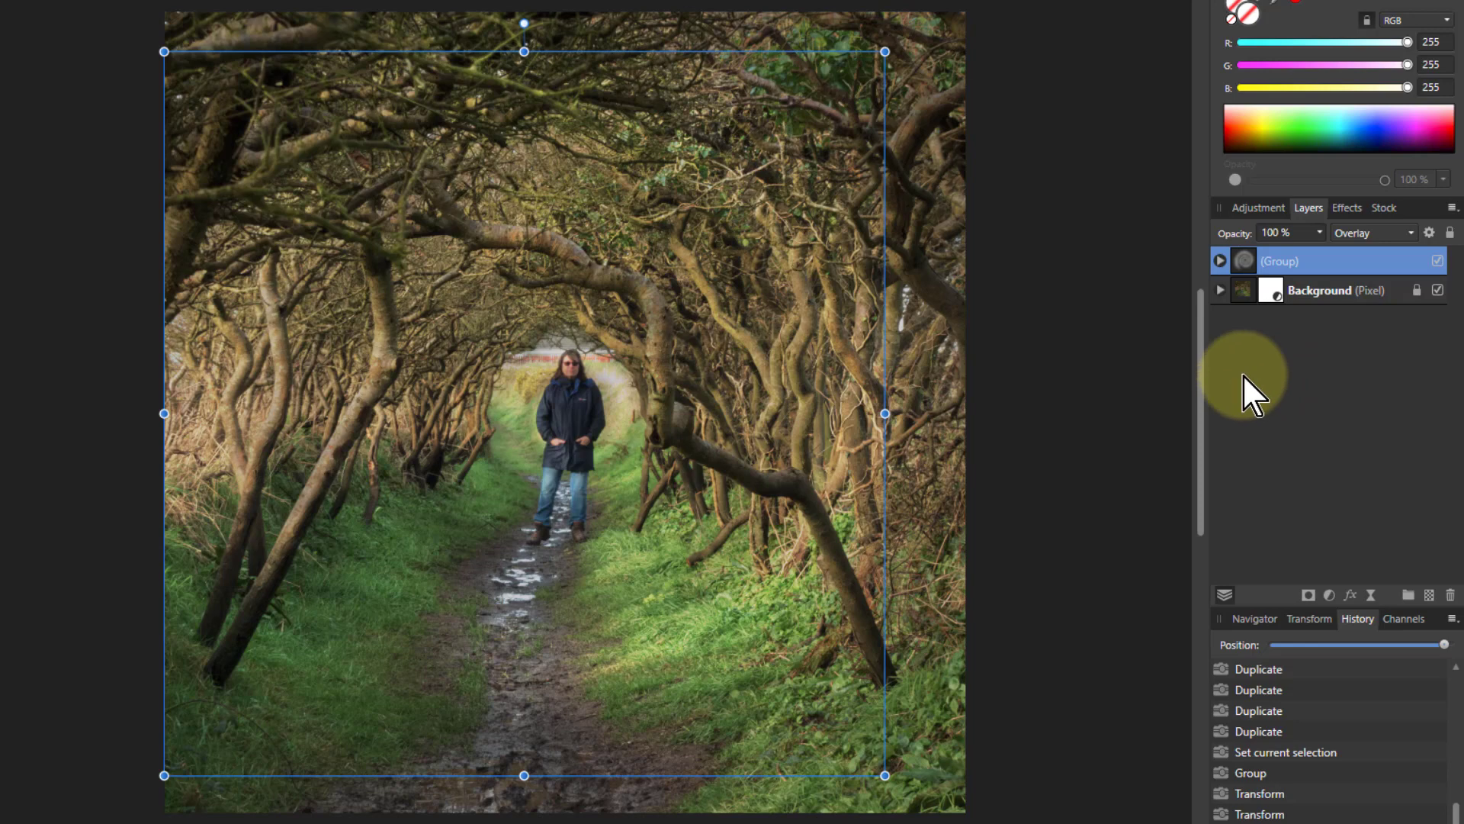
mouse_move(1195, 345)
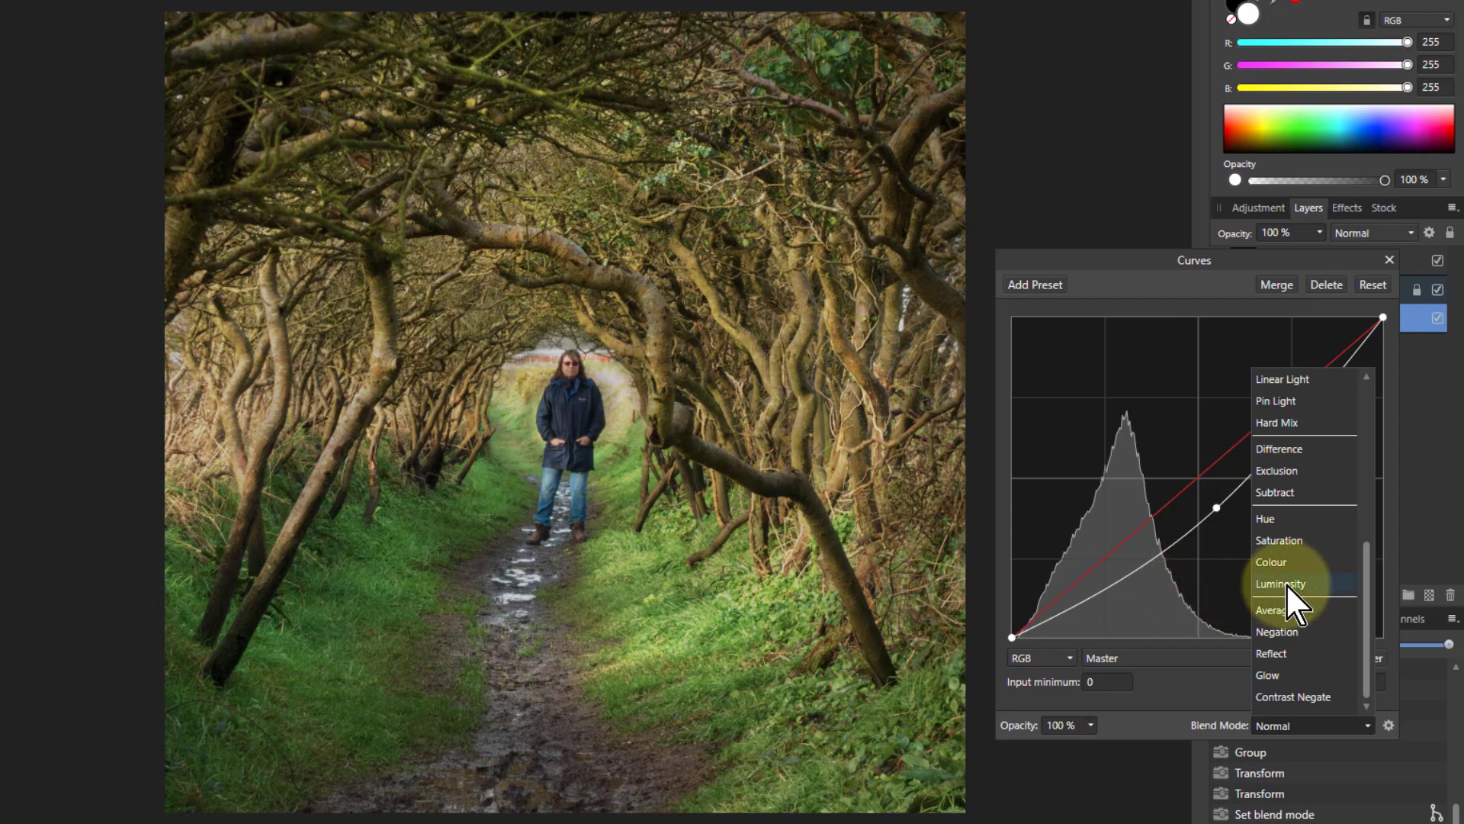
- Set the Curves adjustment's blend mode to Luminosity
click(1282, 583)
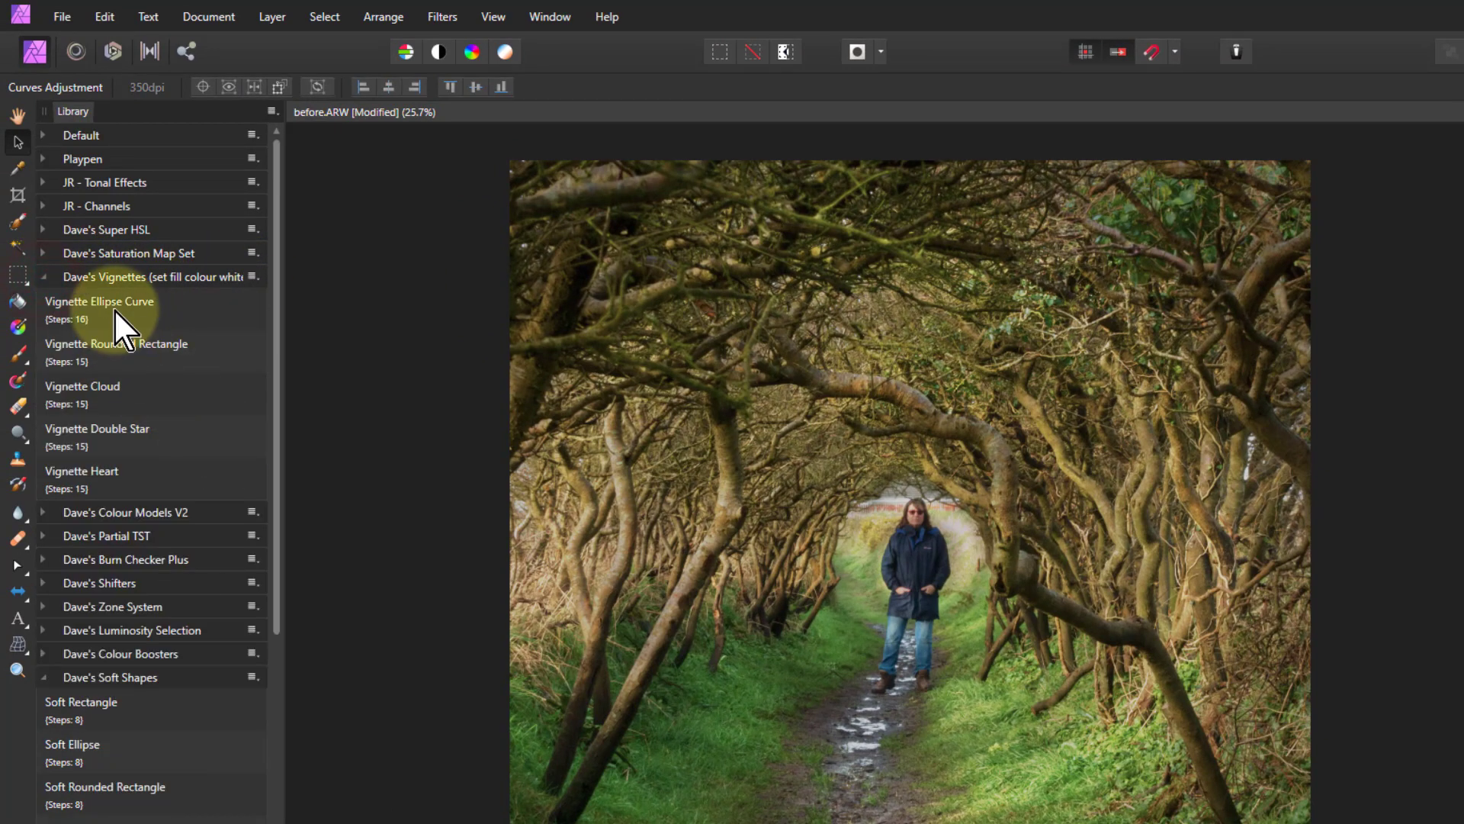
- Apply the Vignette Ellipse Curve macro, stretch it over the whole photo, and expand its group
click(100, 301)
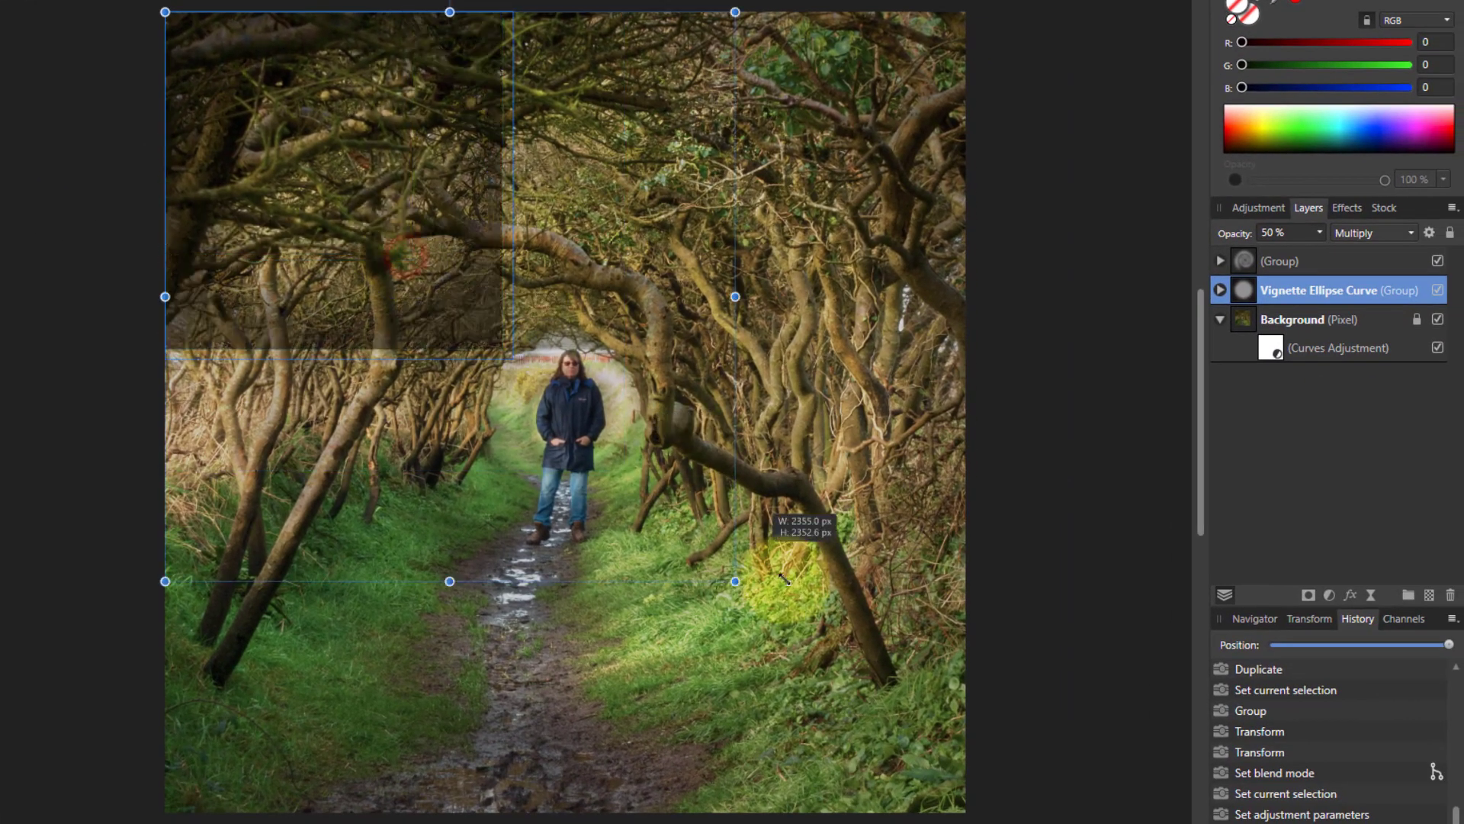
drag(735, 580, 950, 795)
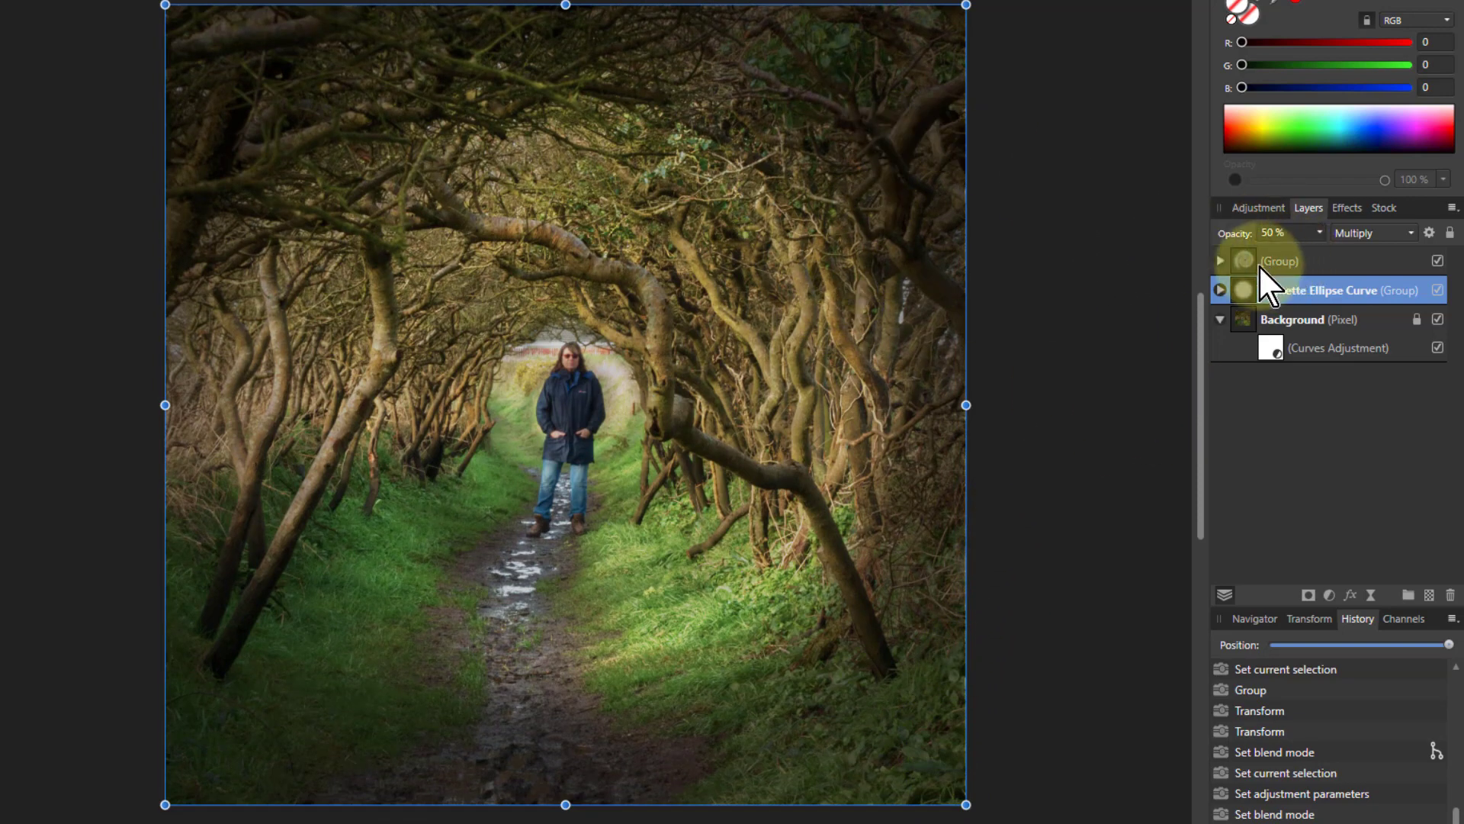
click(1219, 261)
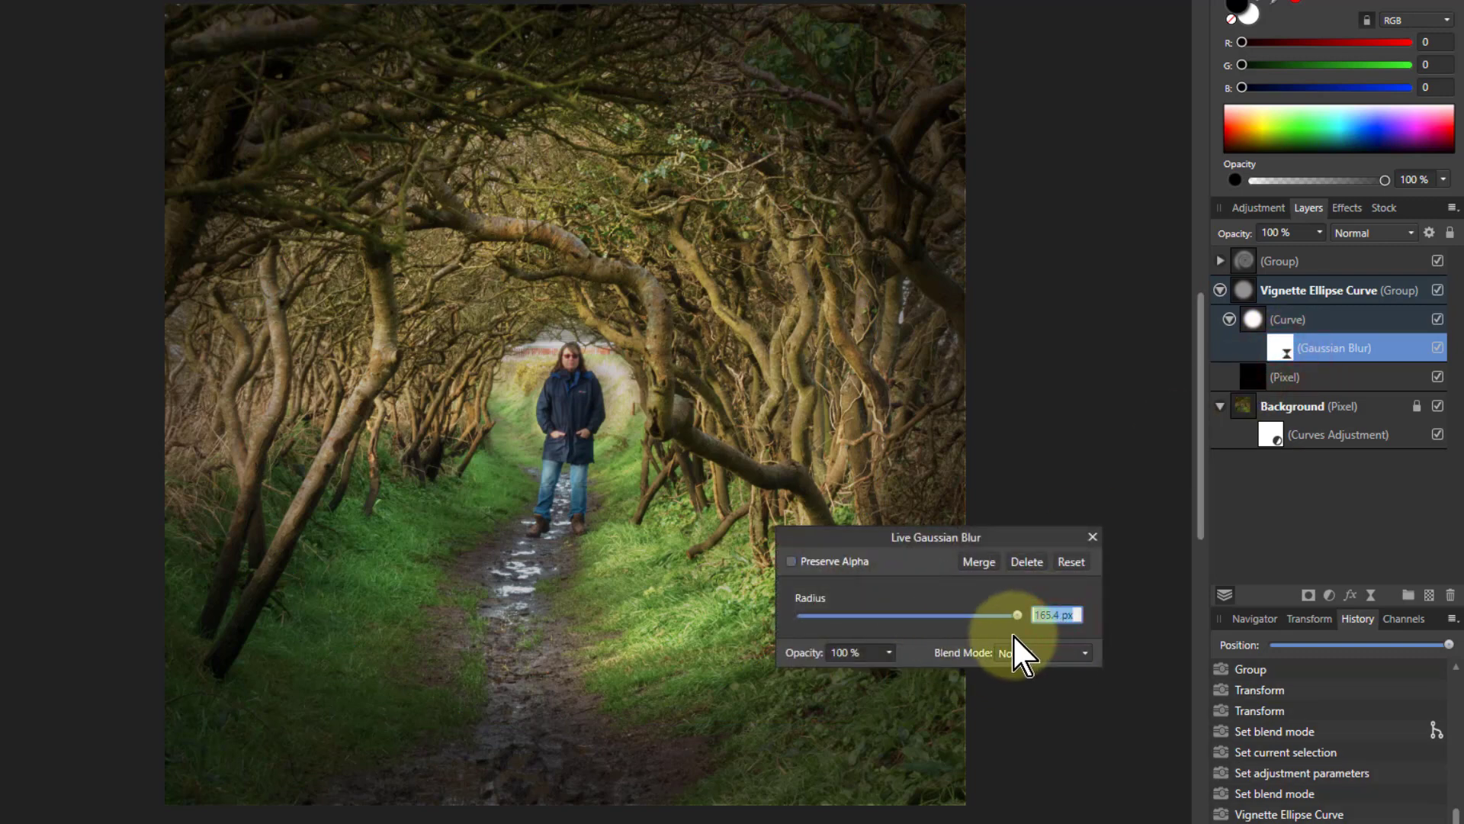
- Set the vignette's Live Gaussian Blur radius to 500 px
text(500)
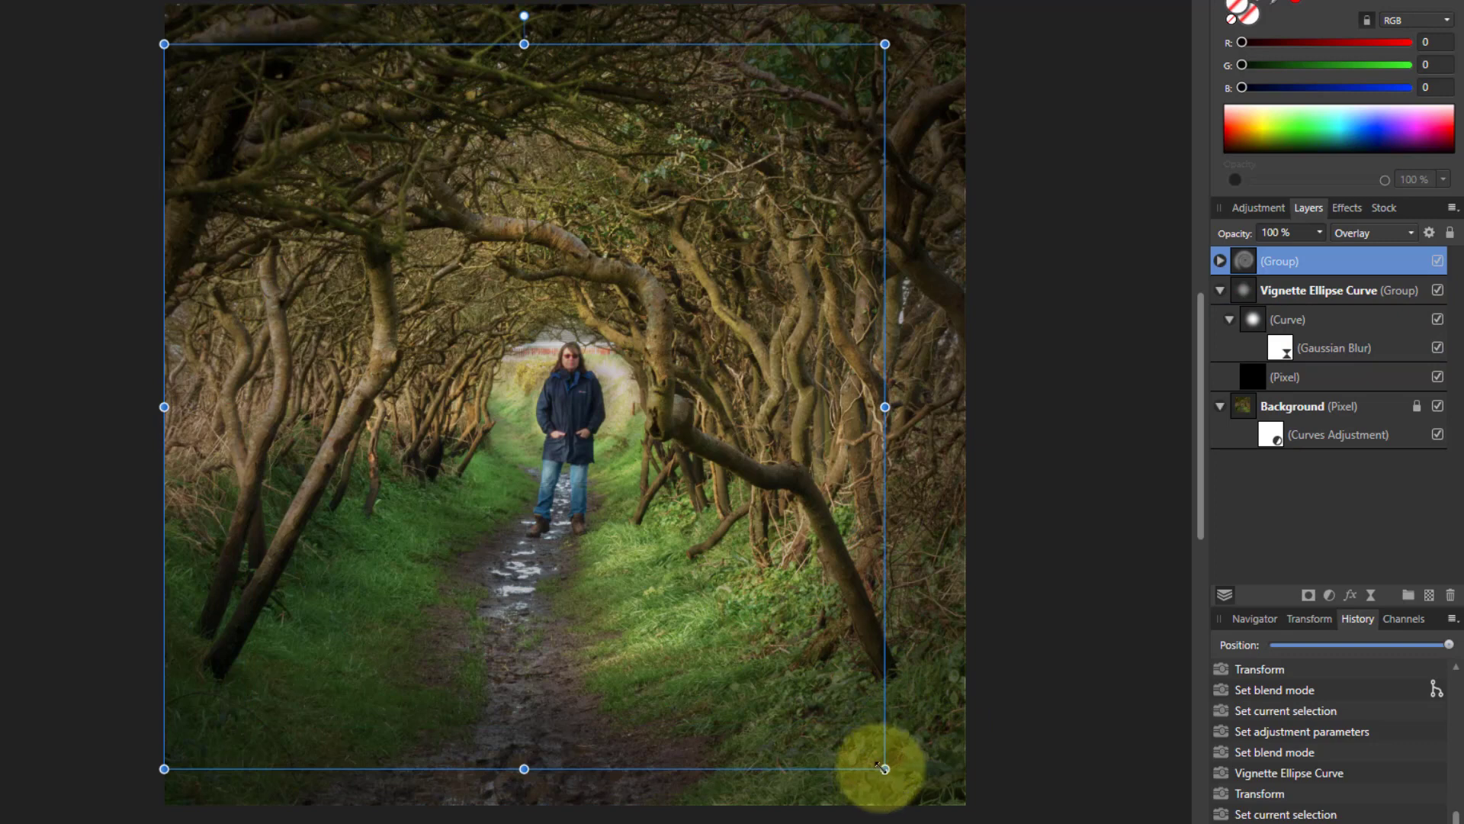
- Resize the vignette's Curve ellipse to frame the tunnel edges, then reselect the vignette group
click(1287, 319)
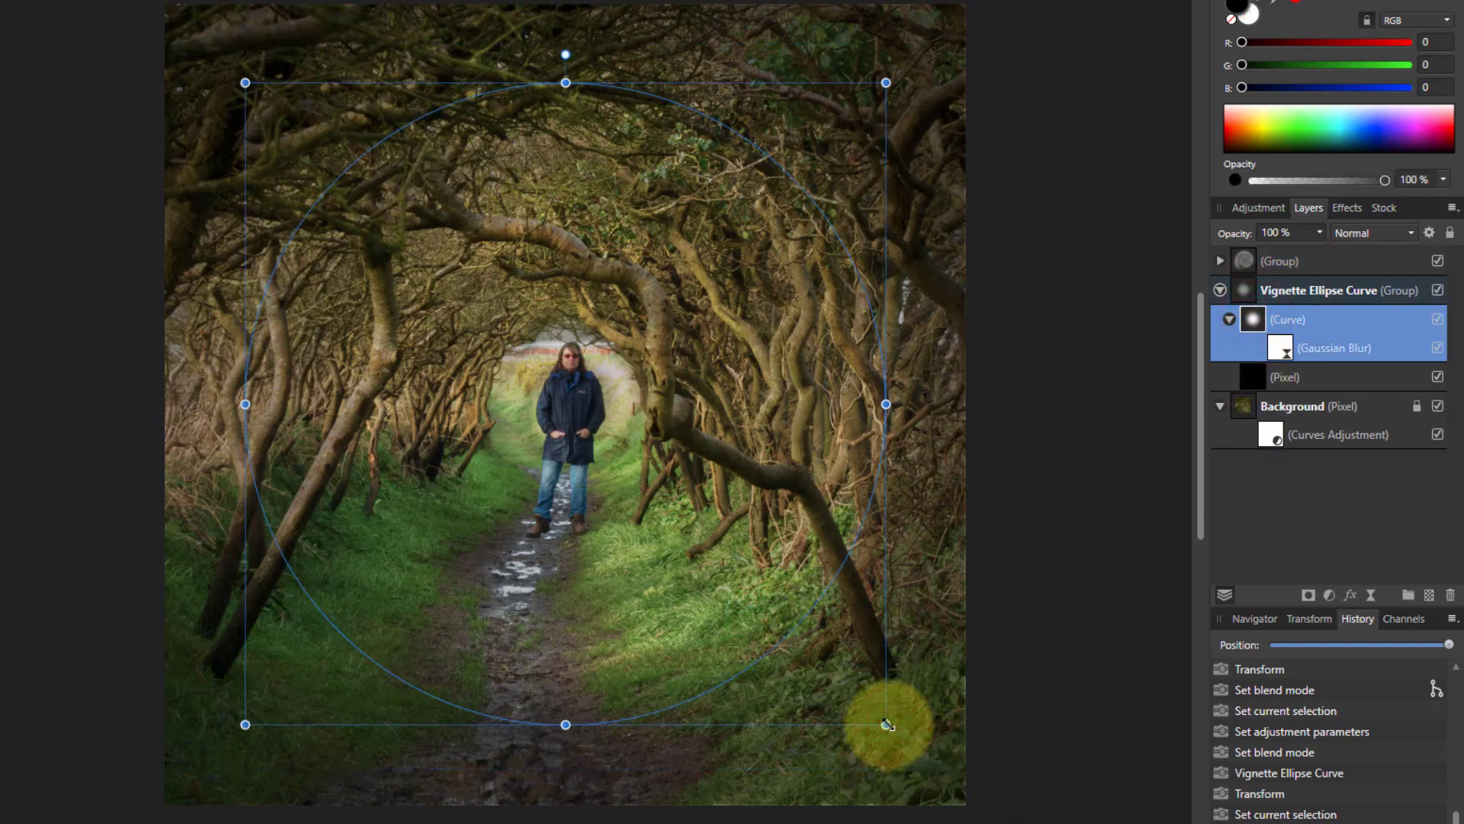
drag(886, 724, 962, 800)
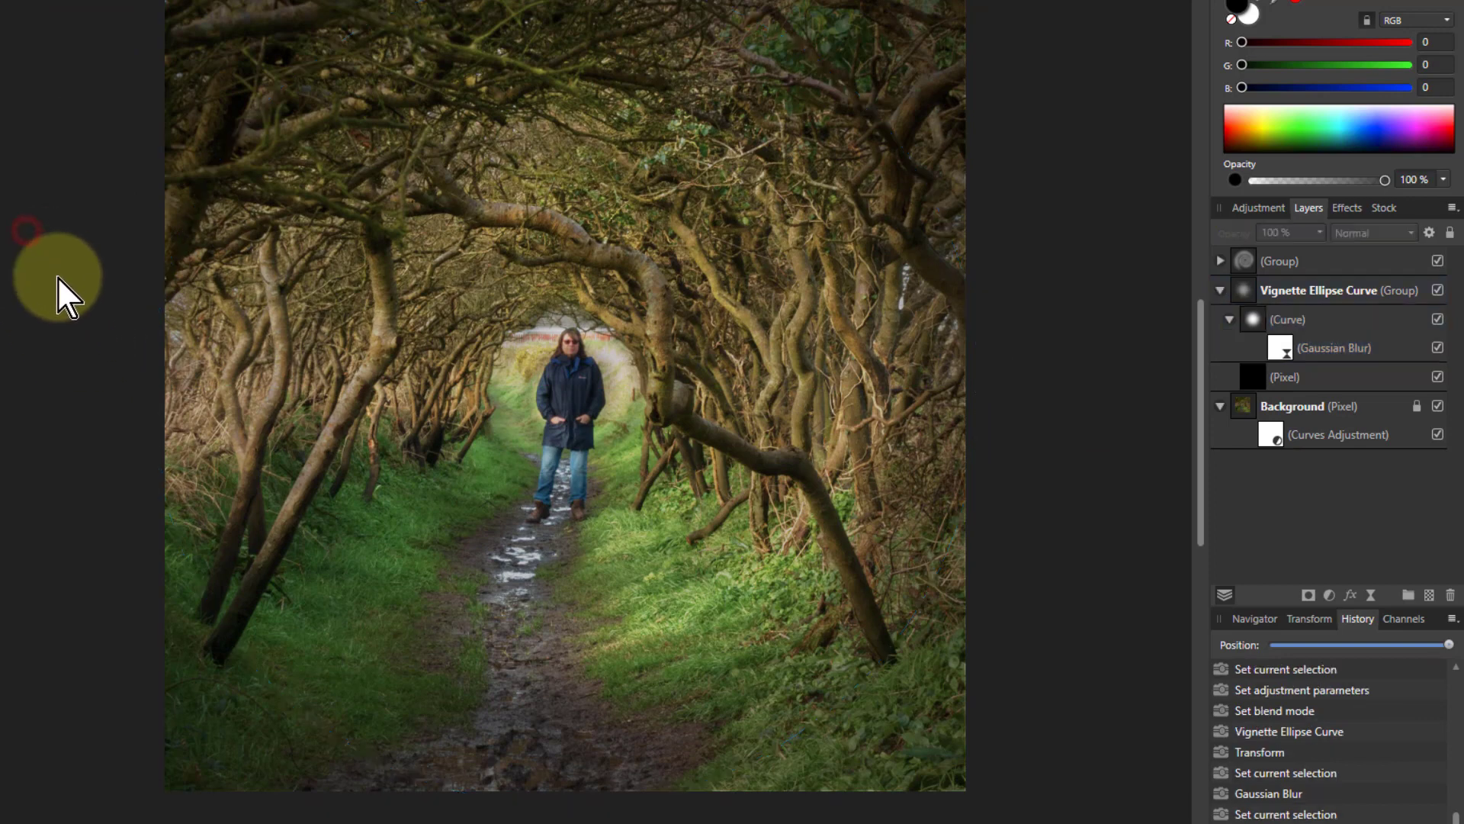
mouse_move(1027, 280)
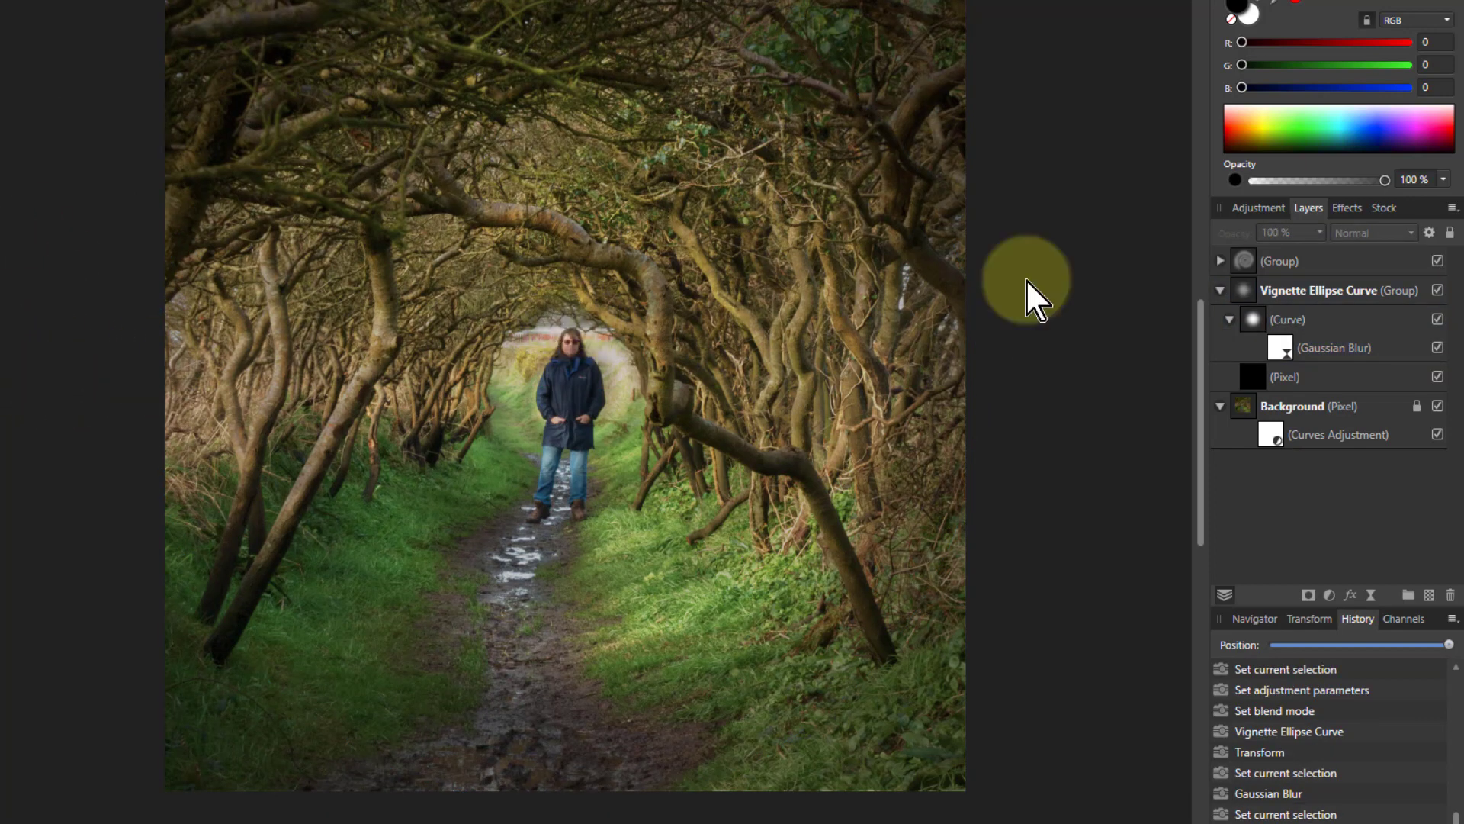
click(1337, 290)
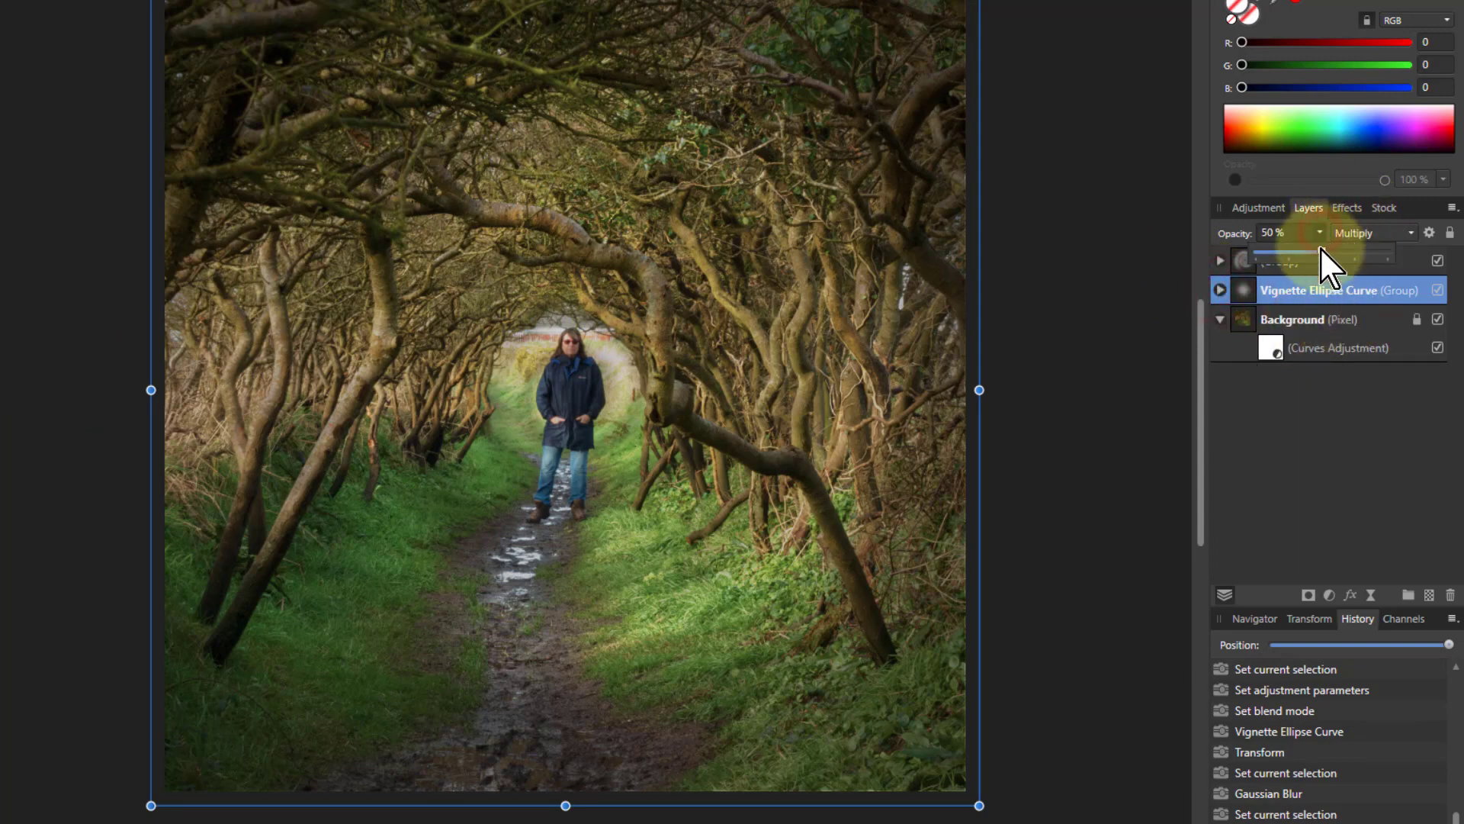
- Lower the Vignette Ellipse Curve group's opacity to soften the darkening
drag(1307, 259, 1289, 259)
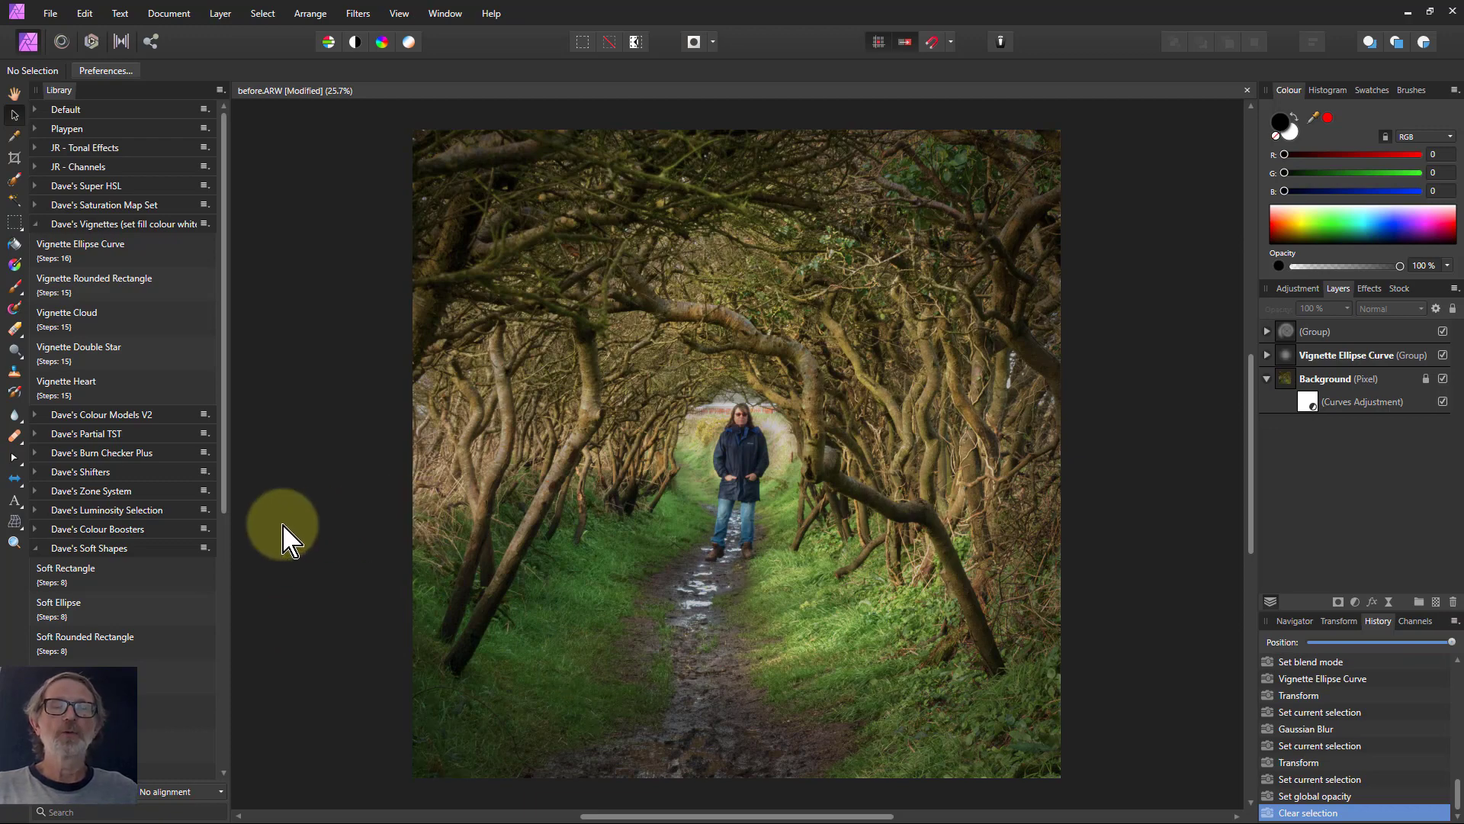
mouse_move(321, 495)
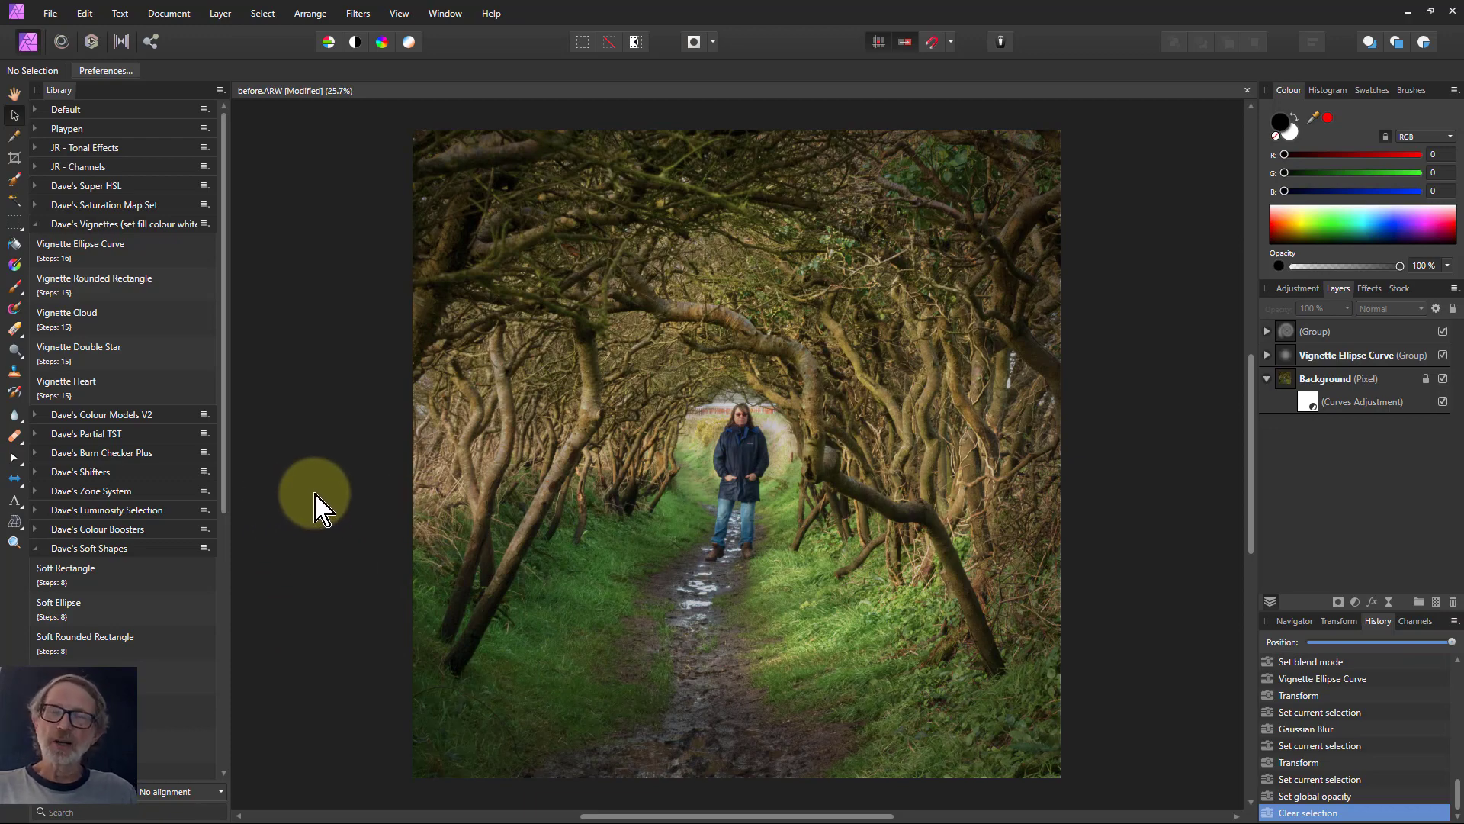